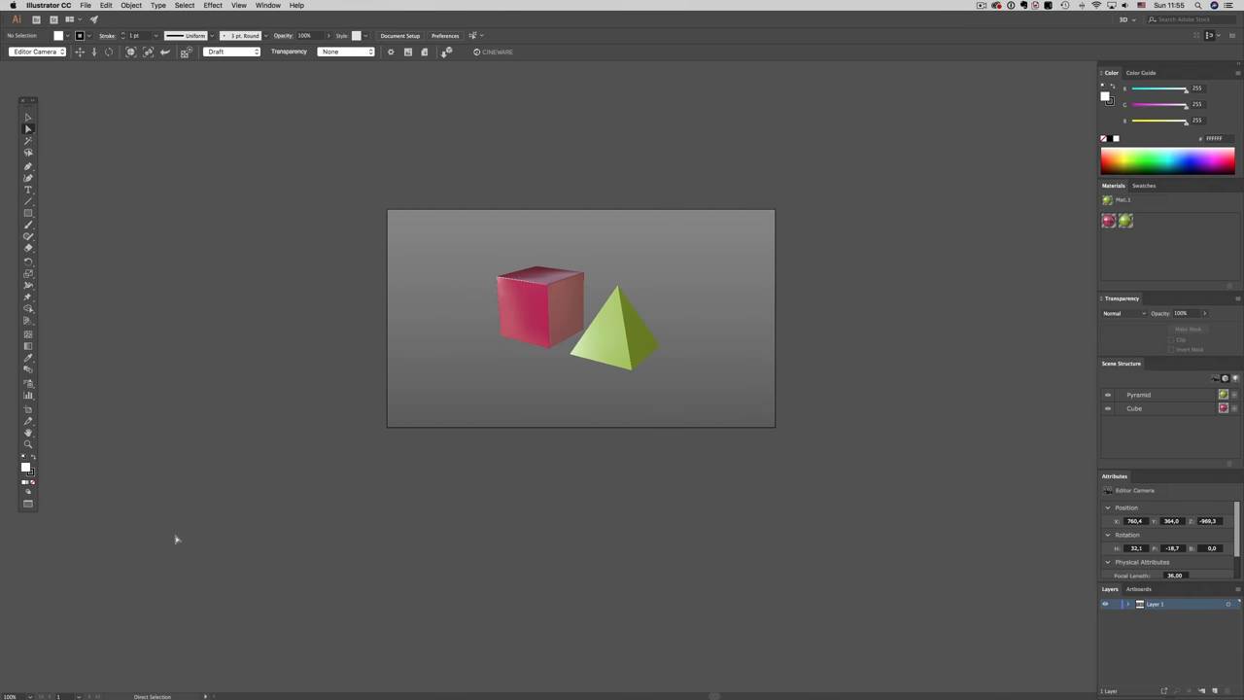
mouse_move(220, 251)
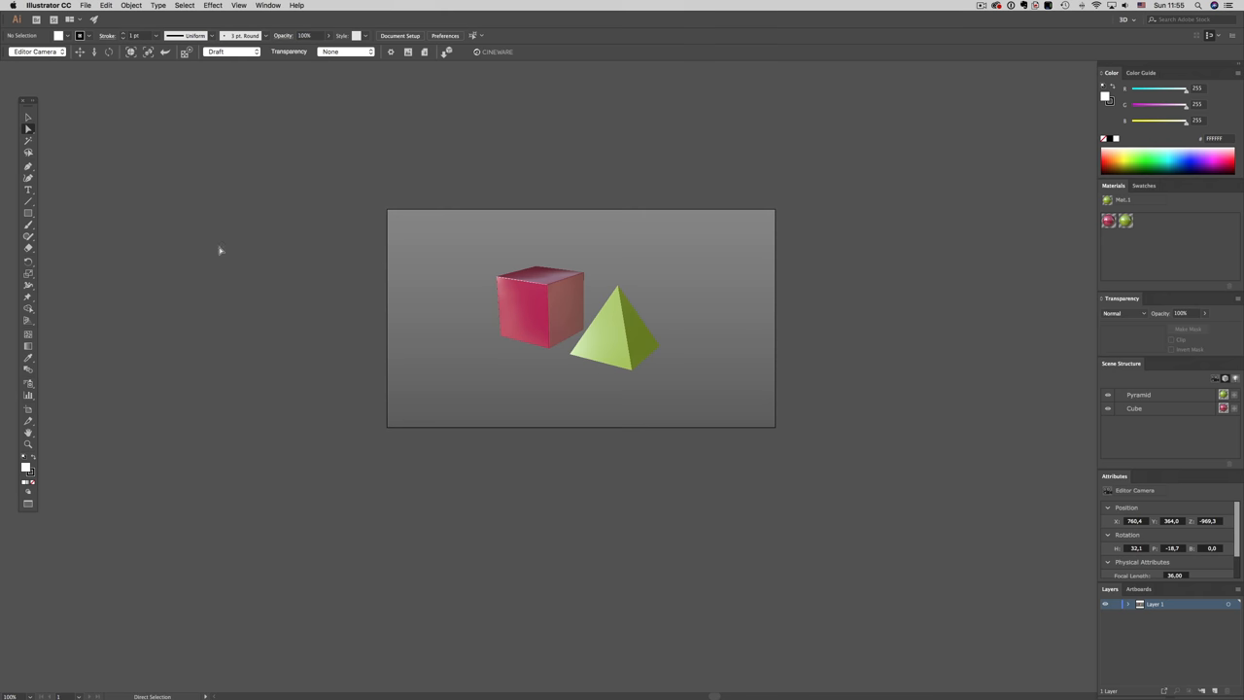
Keep Draft render quality in Illustrator, then switch to Cinema 4D and change to the other open scene
click(231, 51)
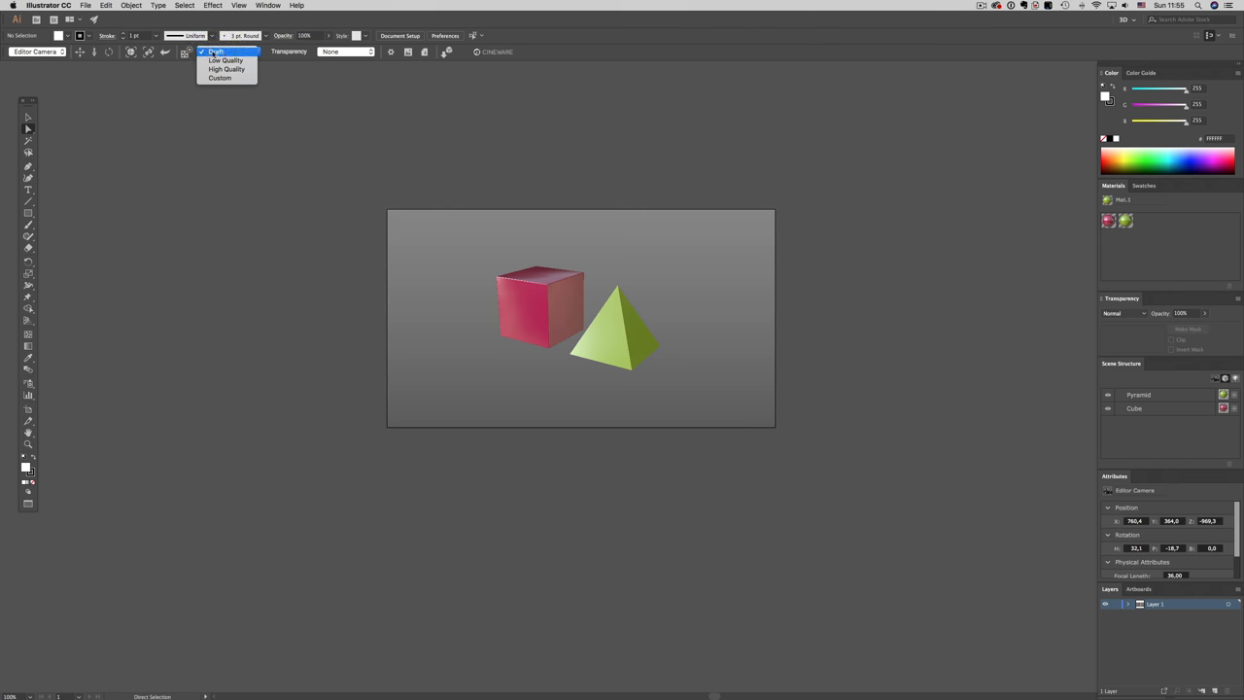
click(216, 51)
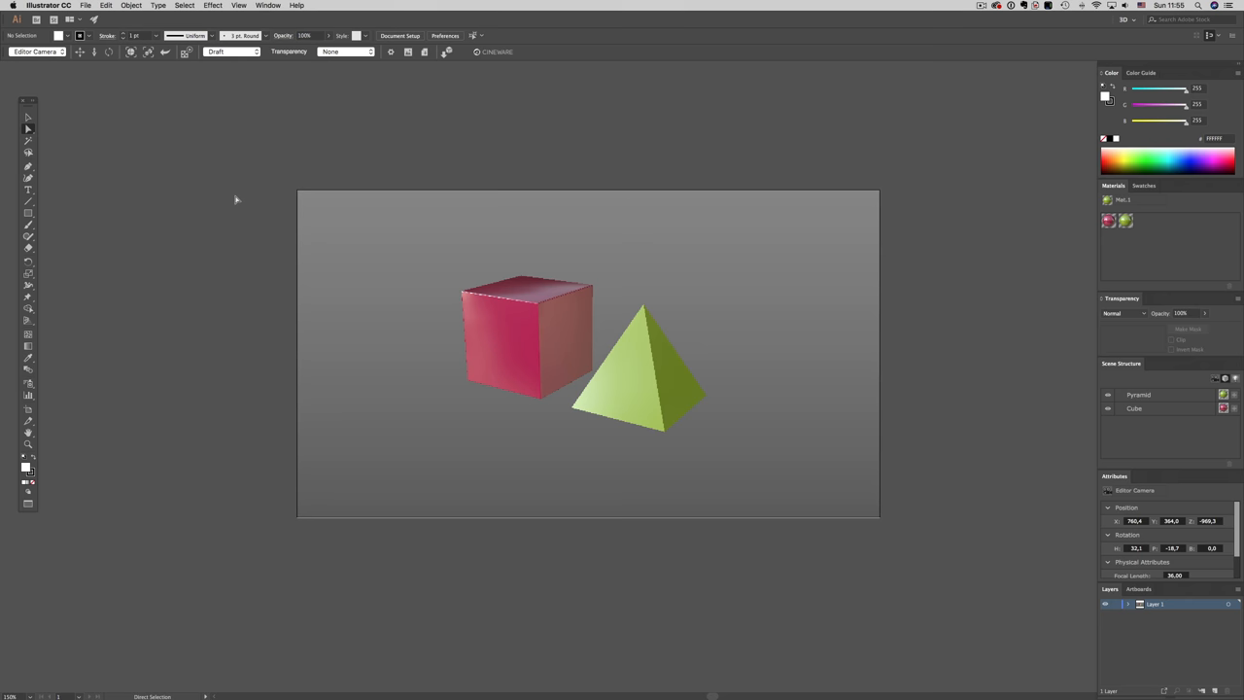
key(cmd+tab)
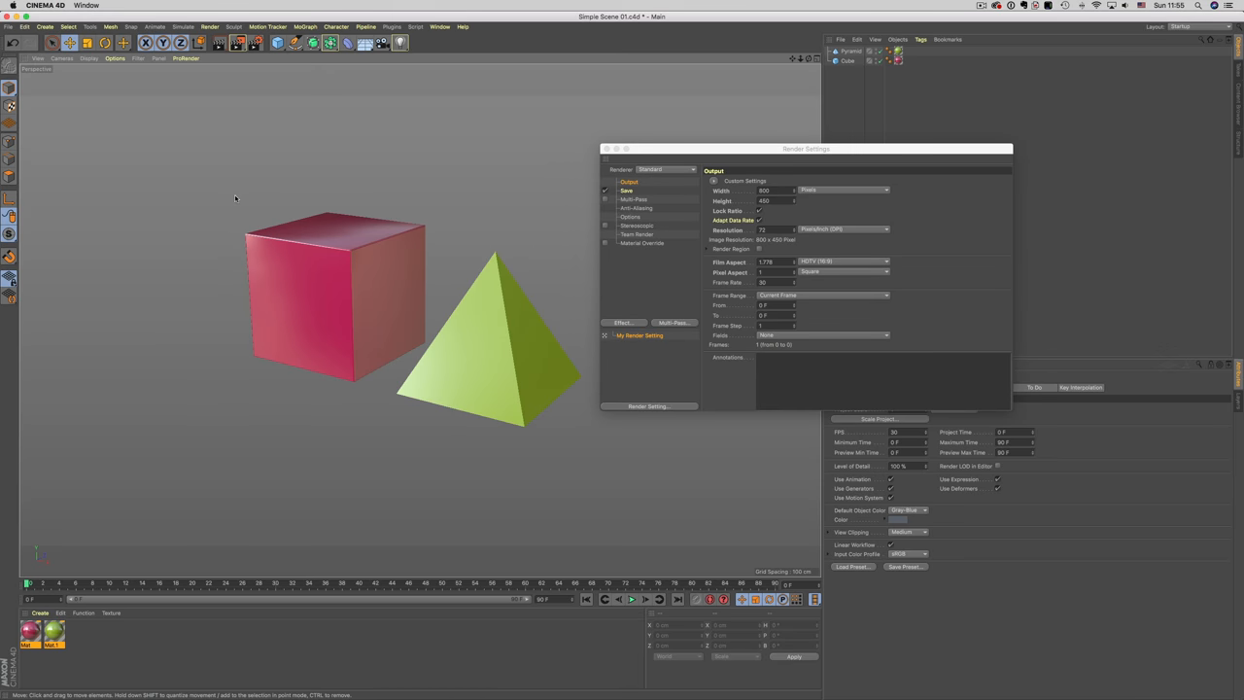
mouse_move(489, 321)
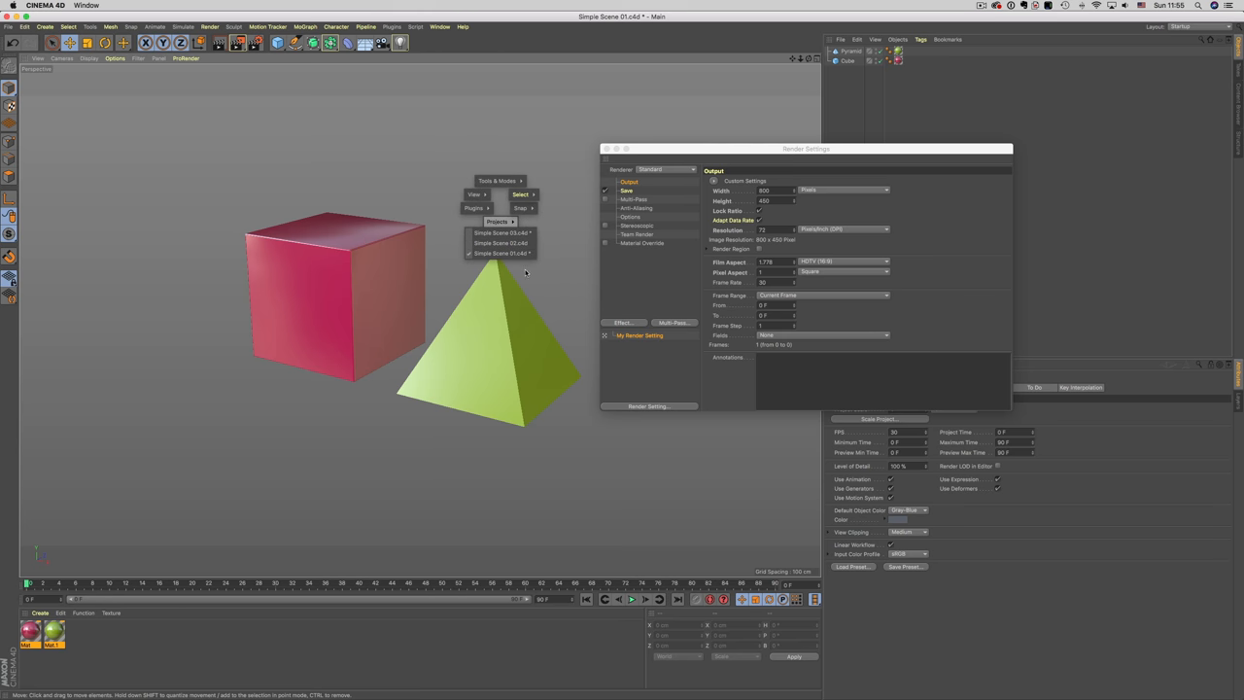
mouse_move(546, 273)
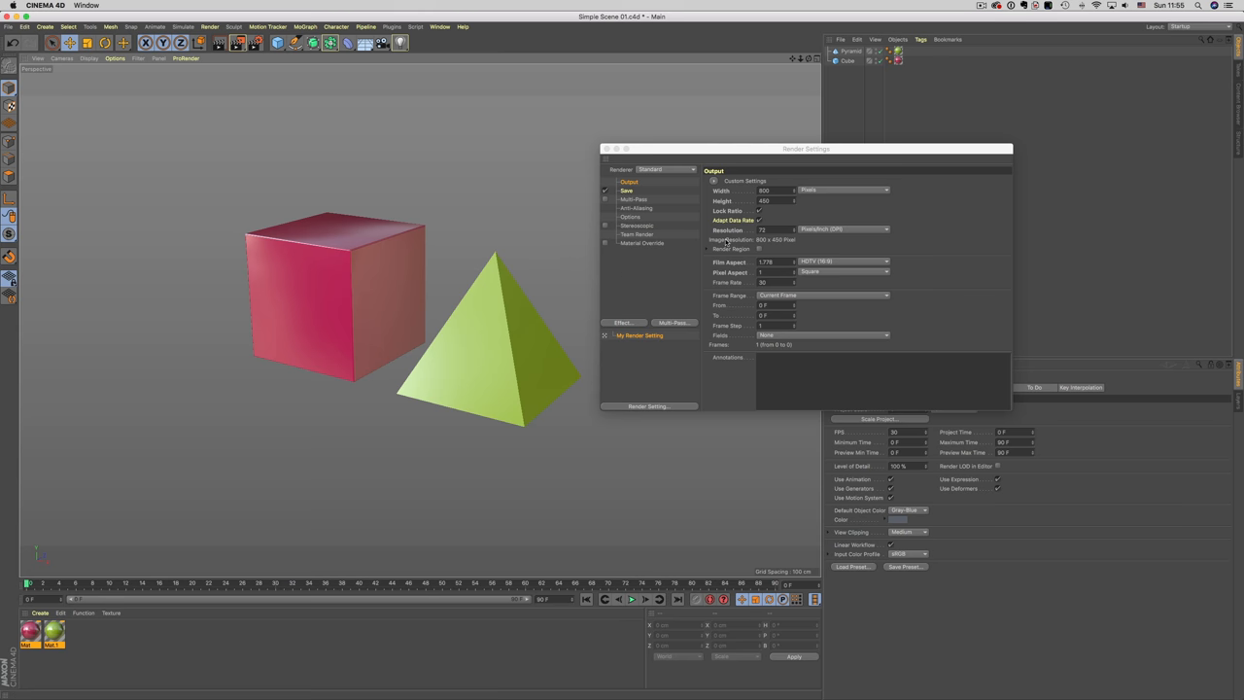
mouse_move(521, 231)
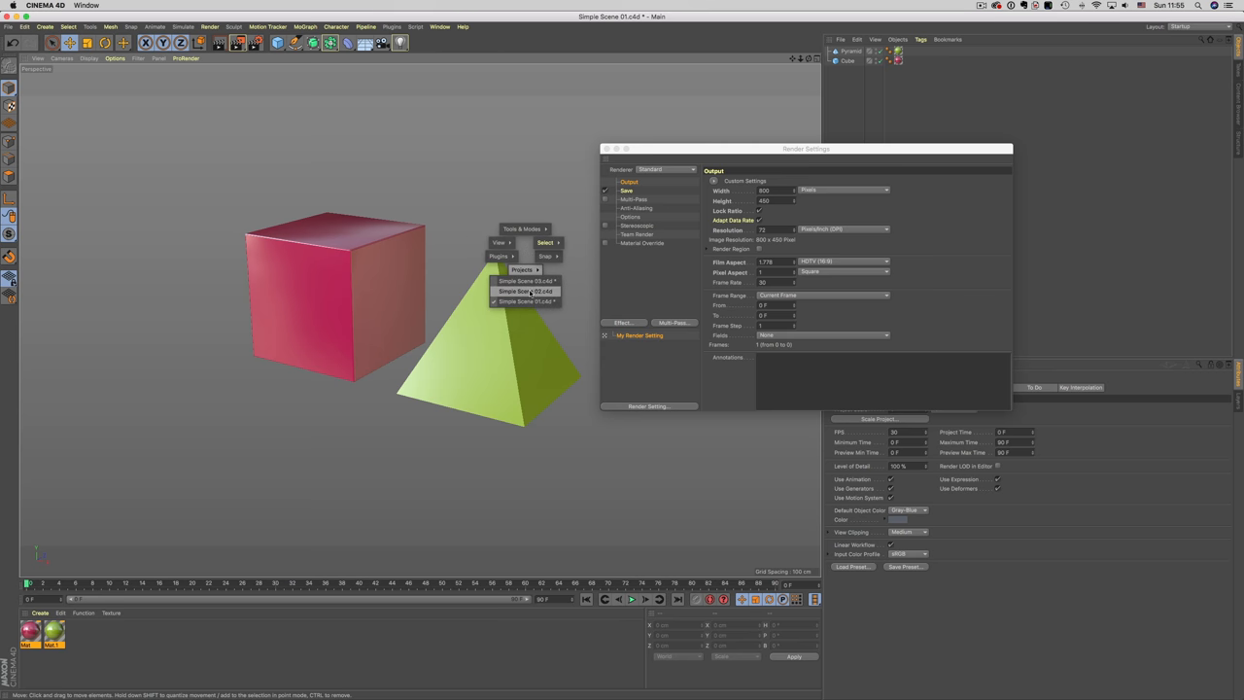
click(525, 292)
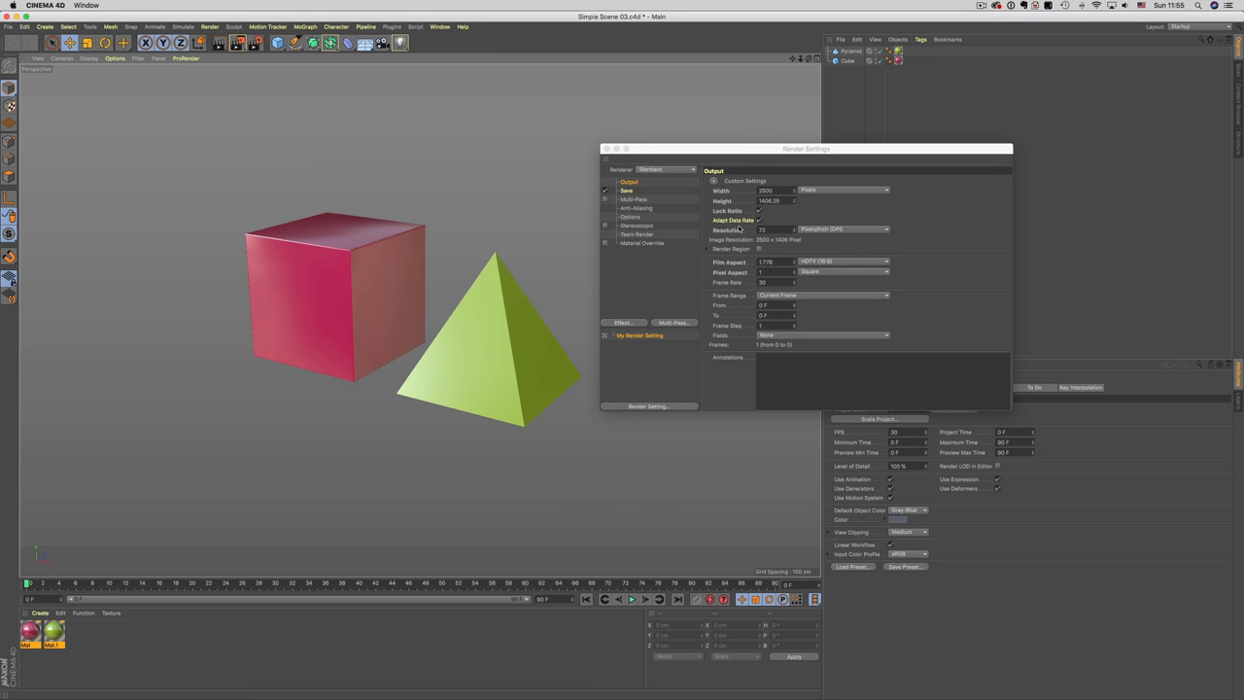
mouse_move(744, 199)
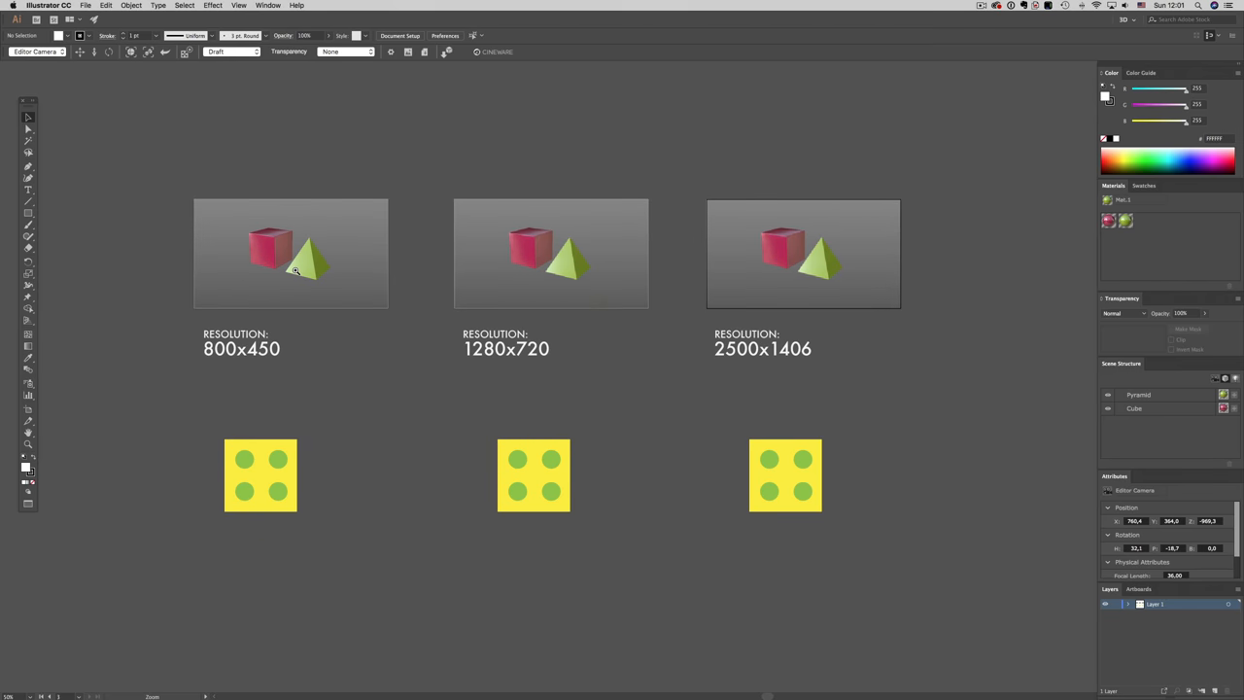
Select the 800x450 placed scene in the resolution-comparison document
click(292, 253)
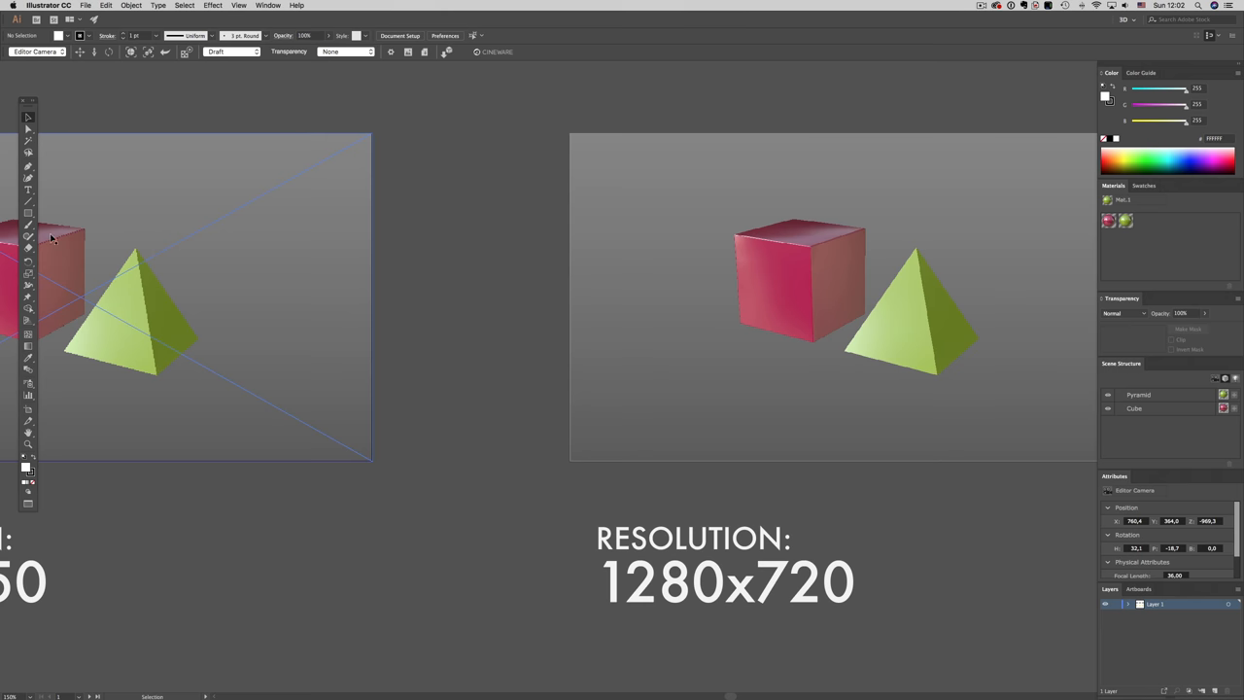
mouse_move(494, 418)
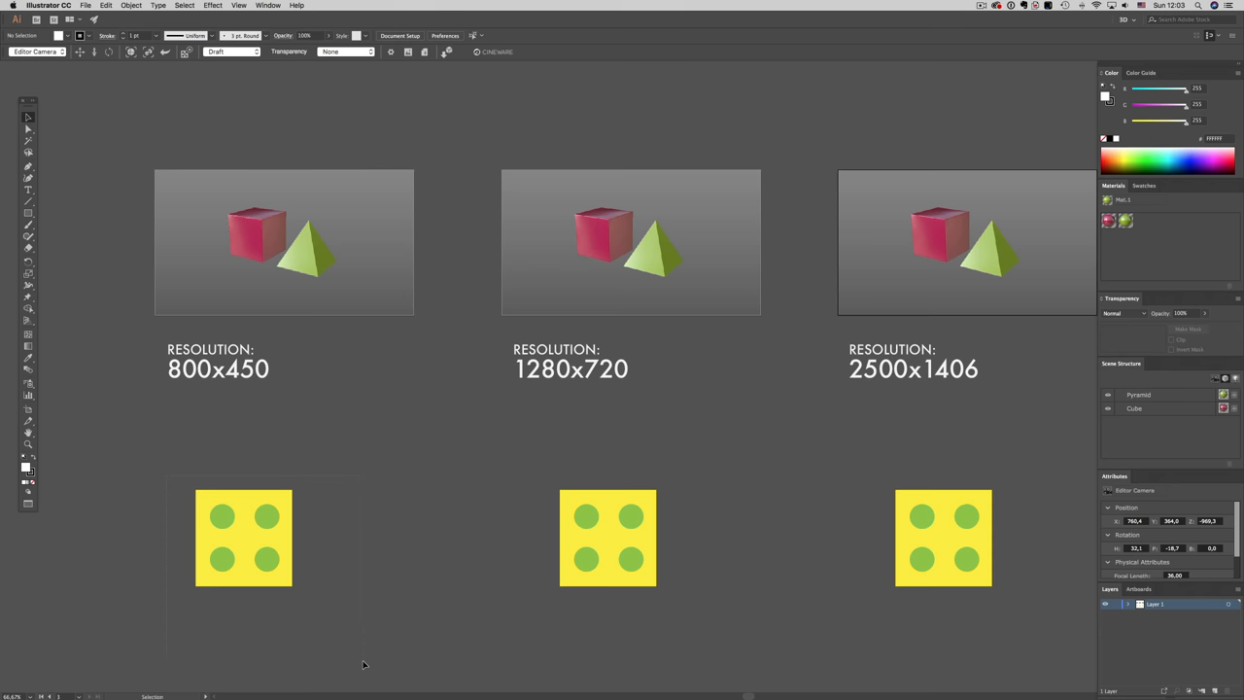
Apply the yellow dice artwork to the cubes in the 800x450 and 2500x1406 scenes
click(284, 241)
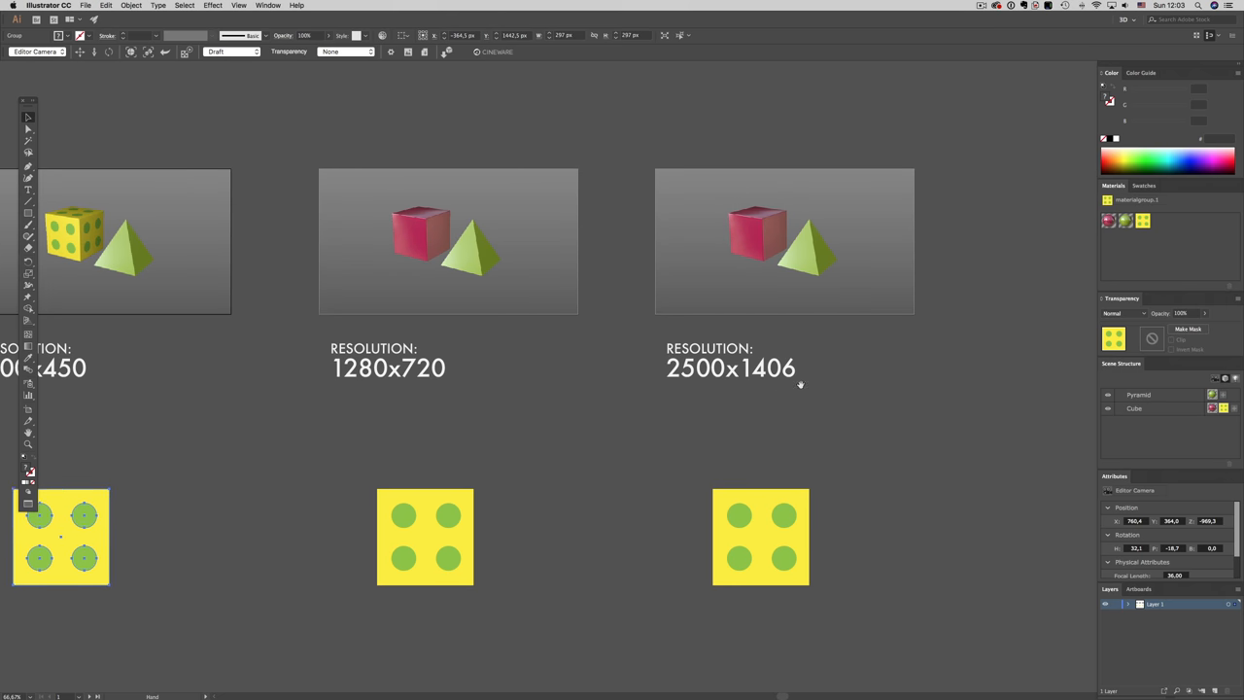
click(759, 536)
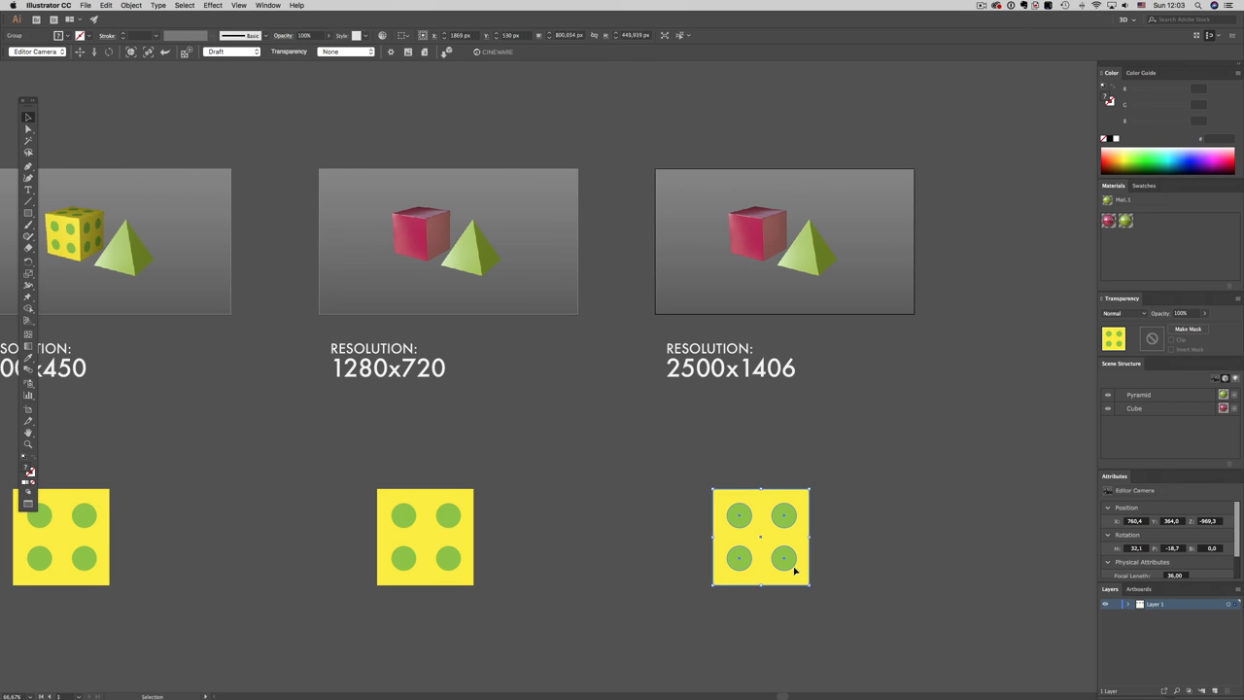
click(1135, 408)
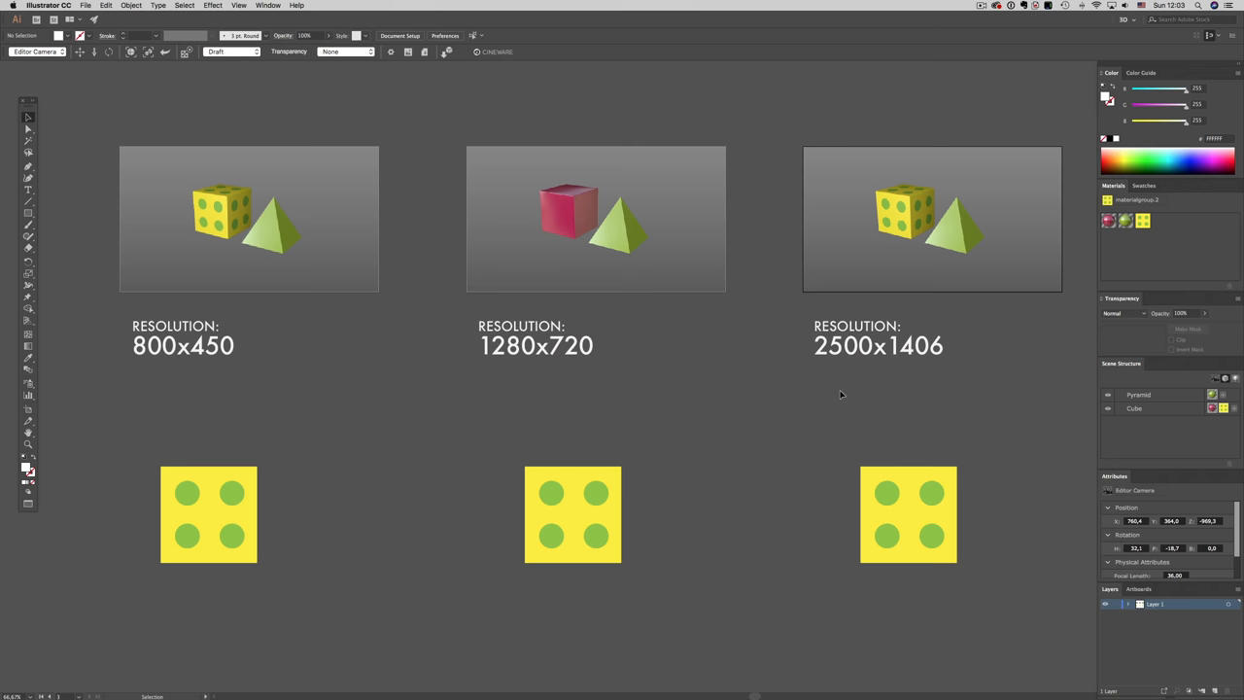
mouse_move(408, 389)
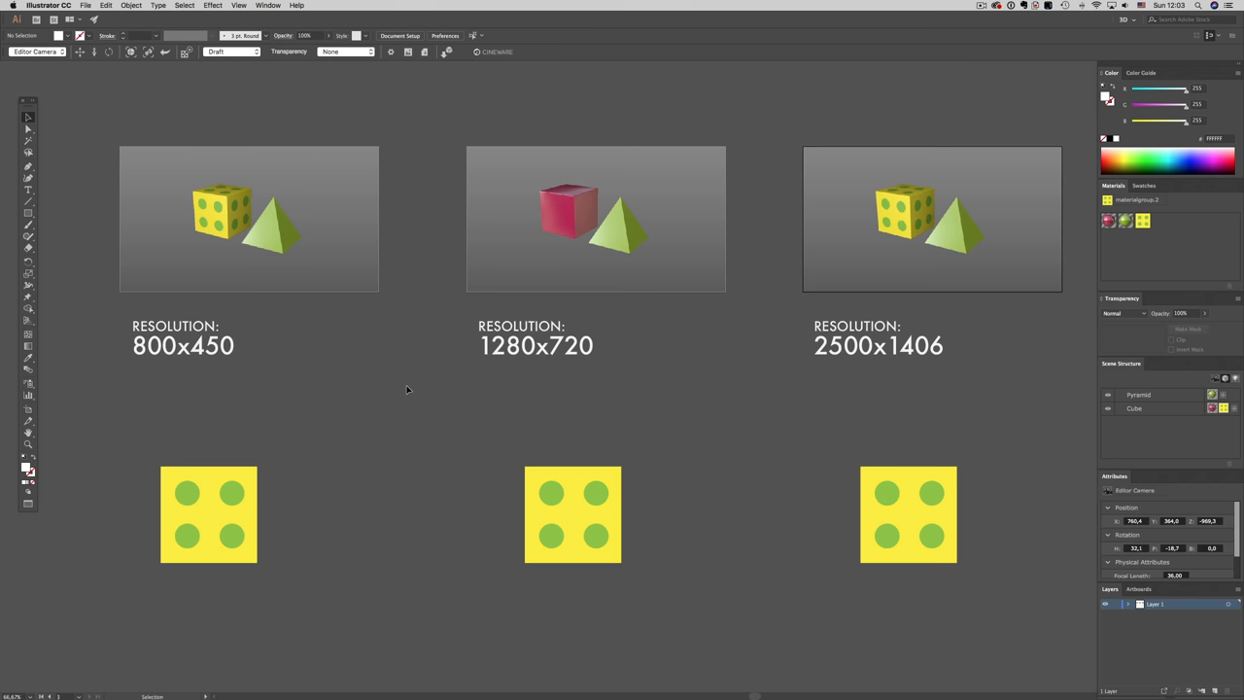
mouse_move(379, 389)
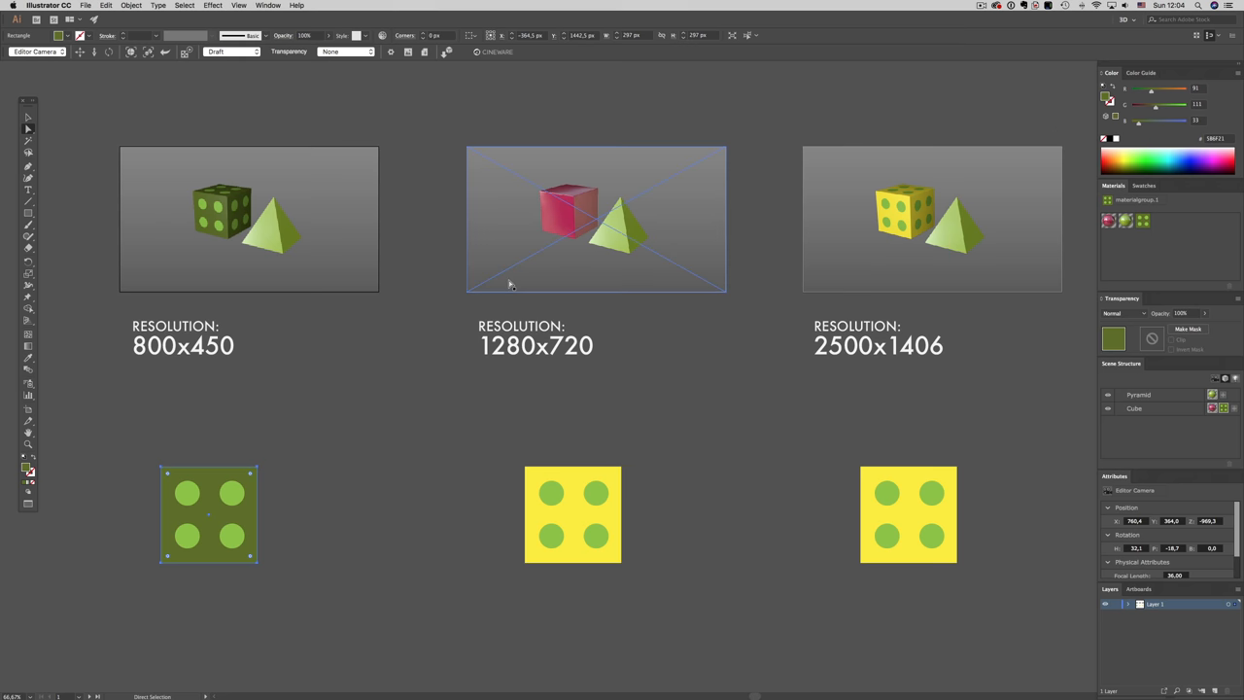
Select the 800x450 scene as a linked file to re-render it with the recoloured dice artwork
click(311, 307)
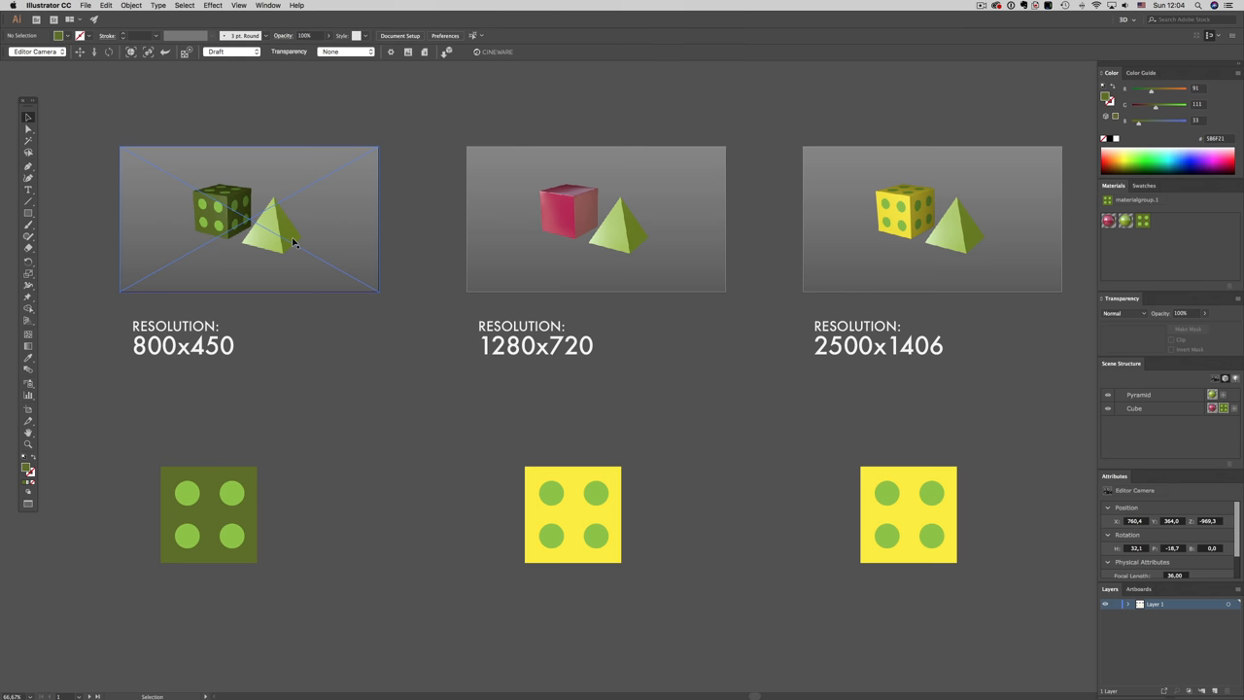
click(249, 218)
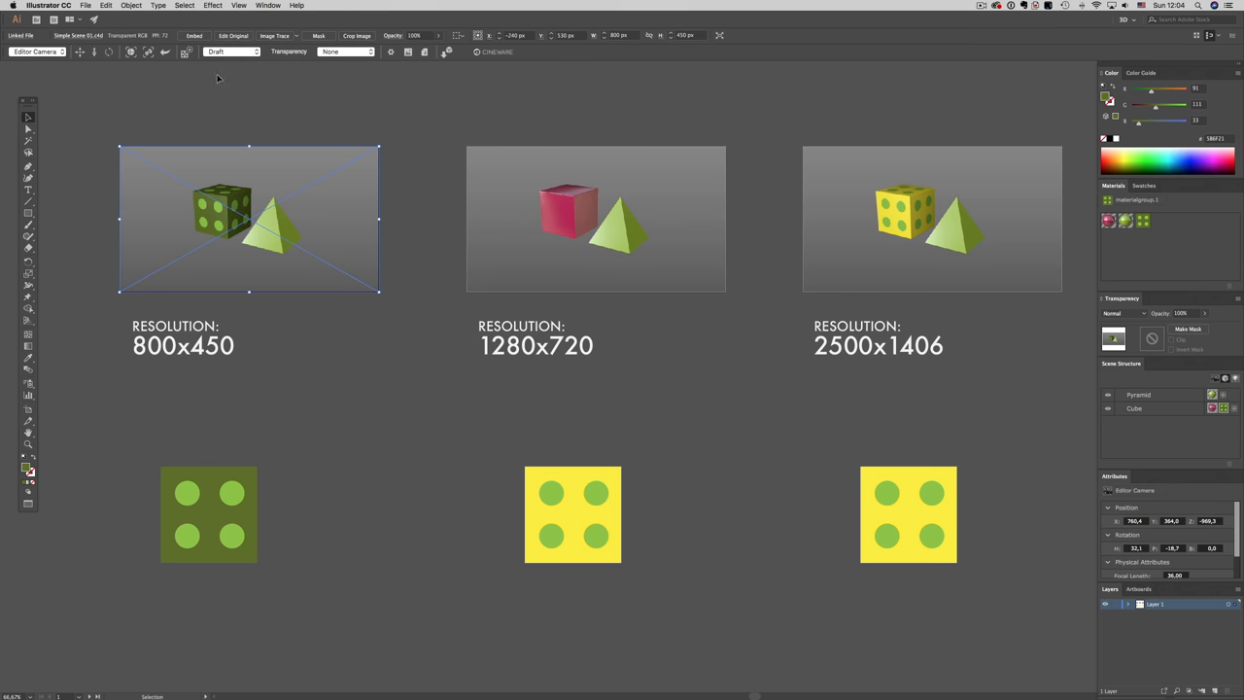
mouse_move(189, 93)
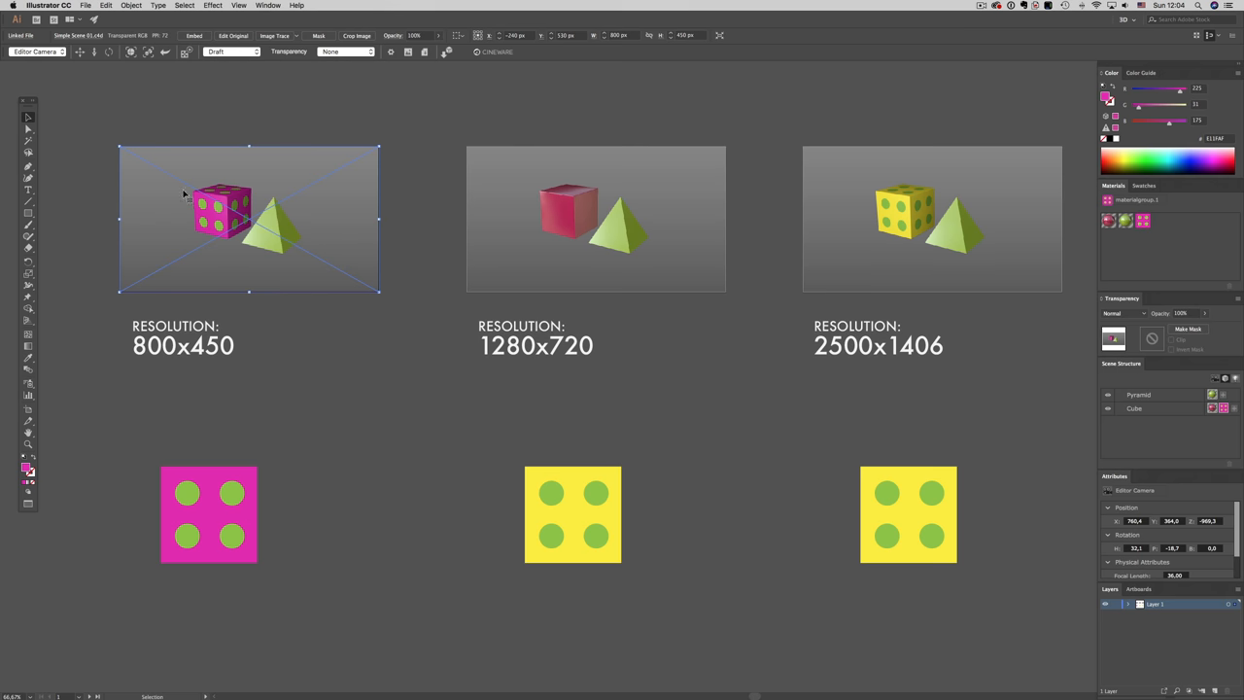
mouse_move(334, 360)
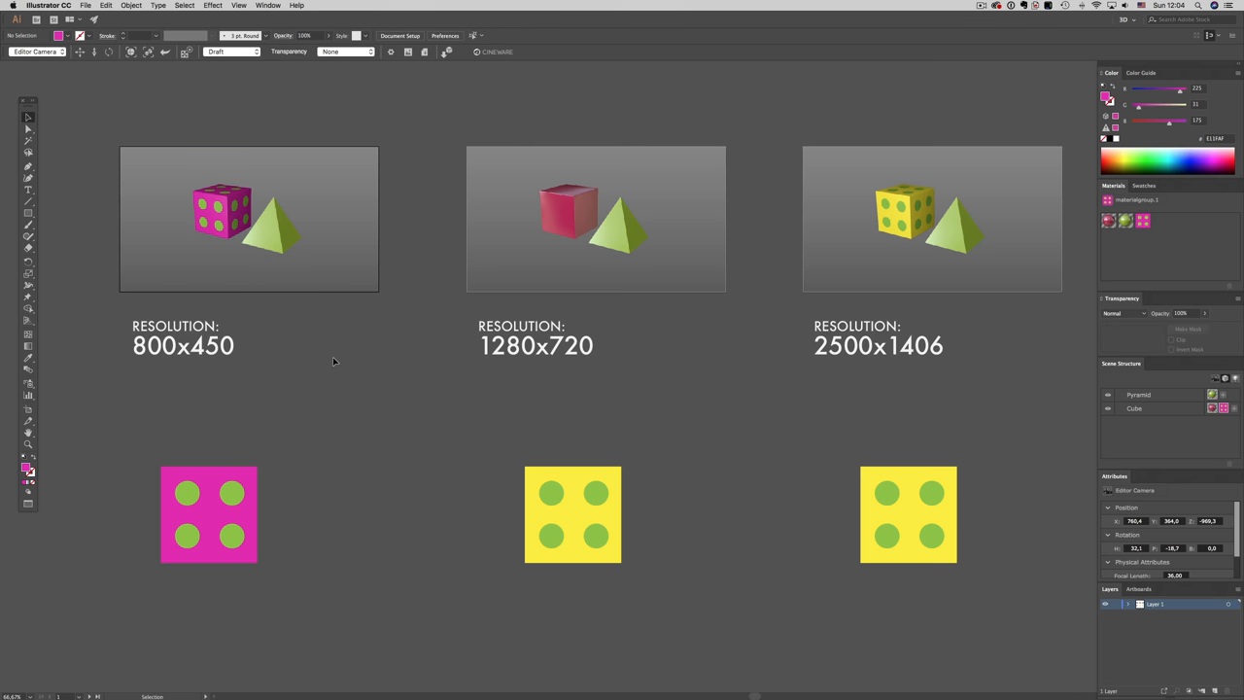
mouse_move(338, 369)
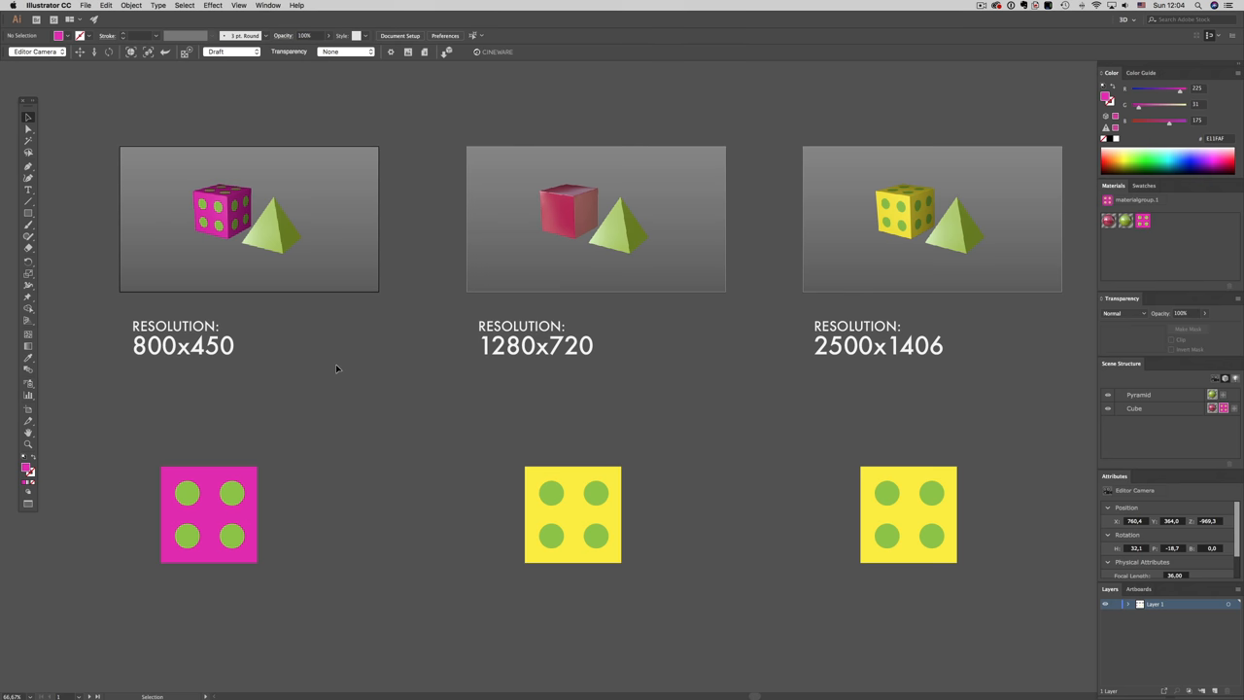
mouse_move(256, 416)
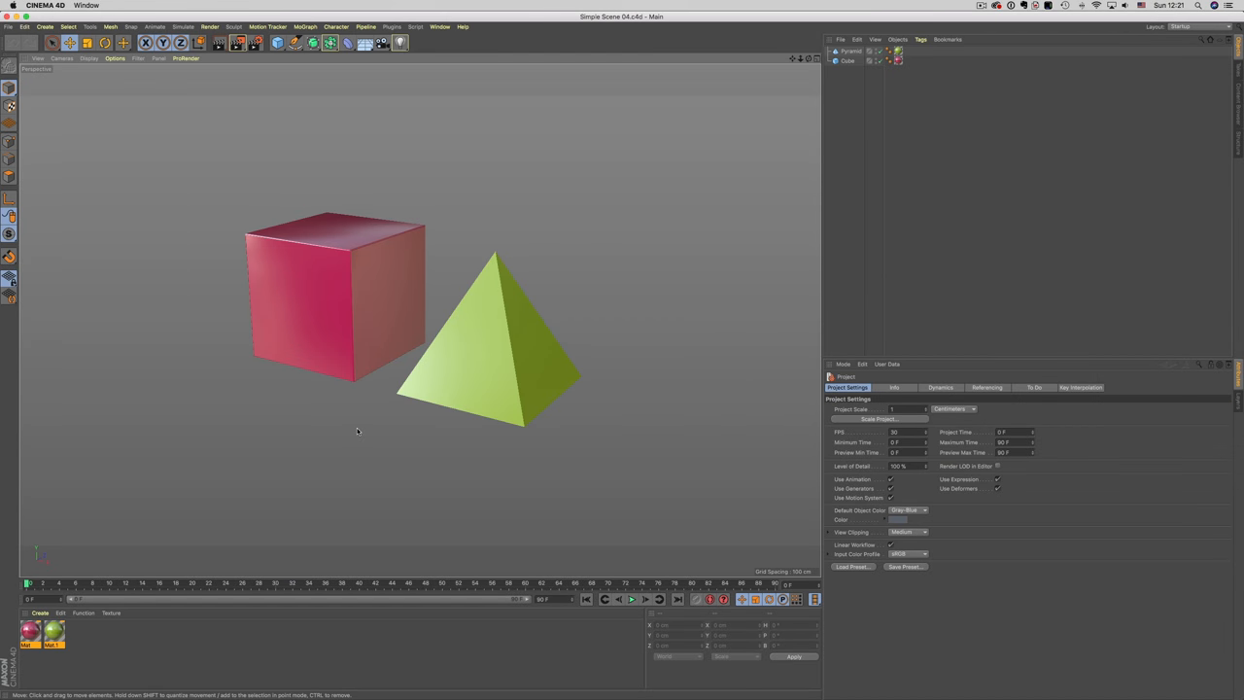
mouse_move(540, 342)
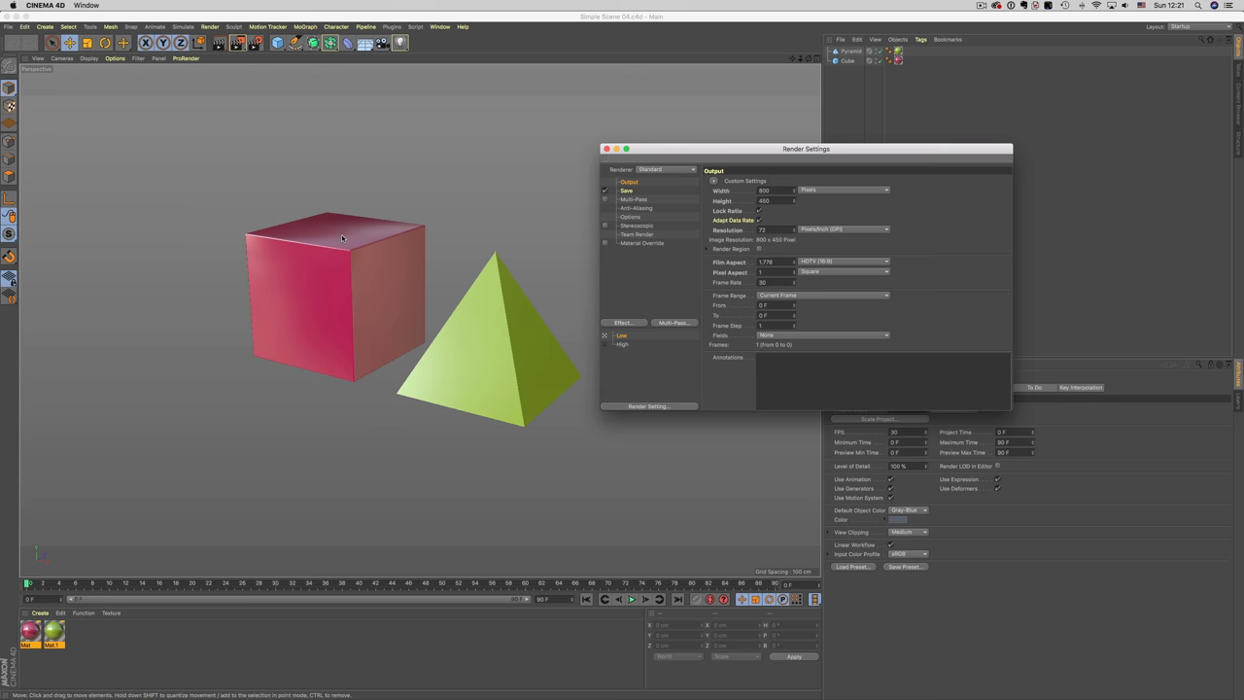
mouse_move(603, 346)
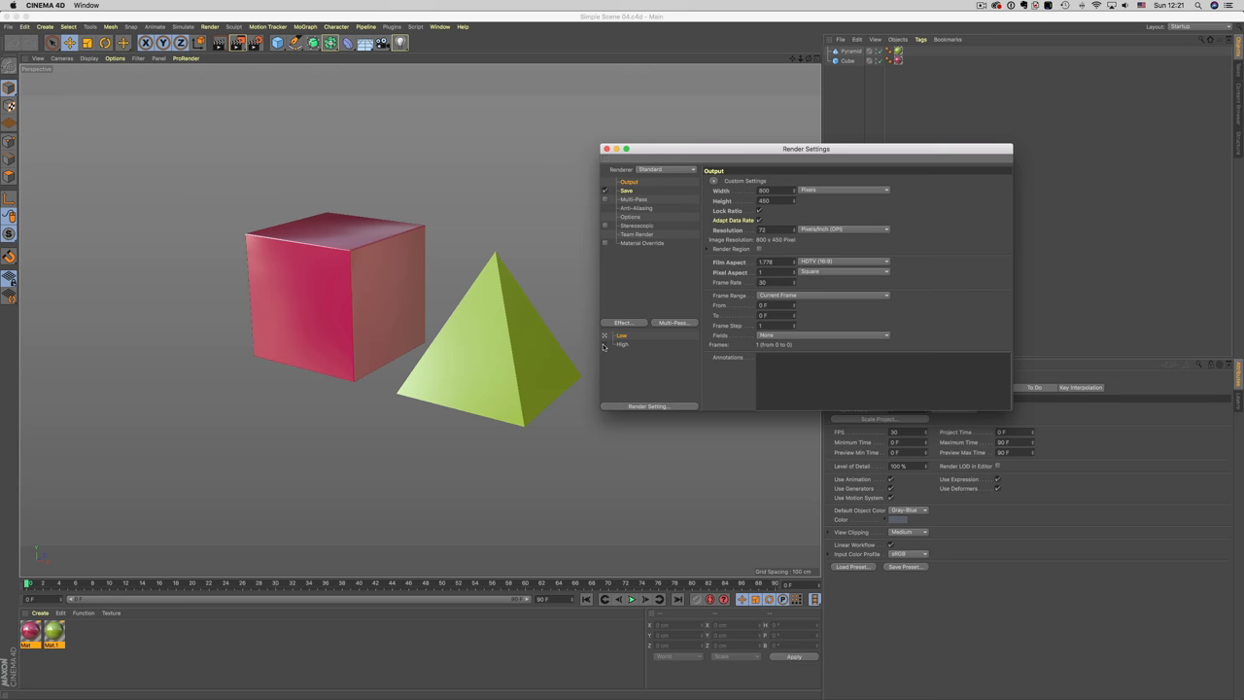
Return to Illustrator where the single placed scene prompts to update modified links
click(8, 27)
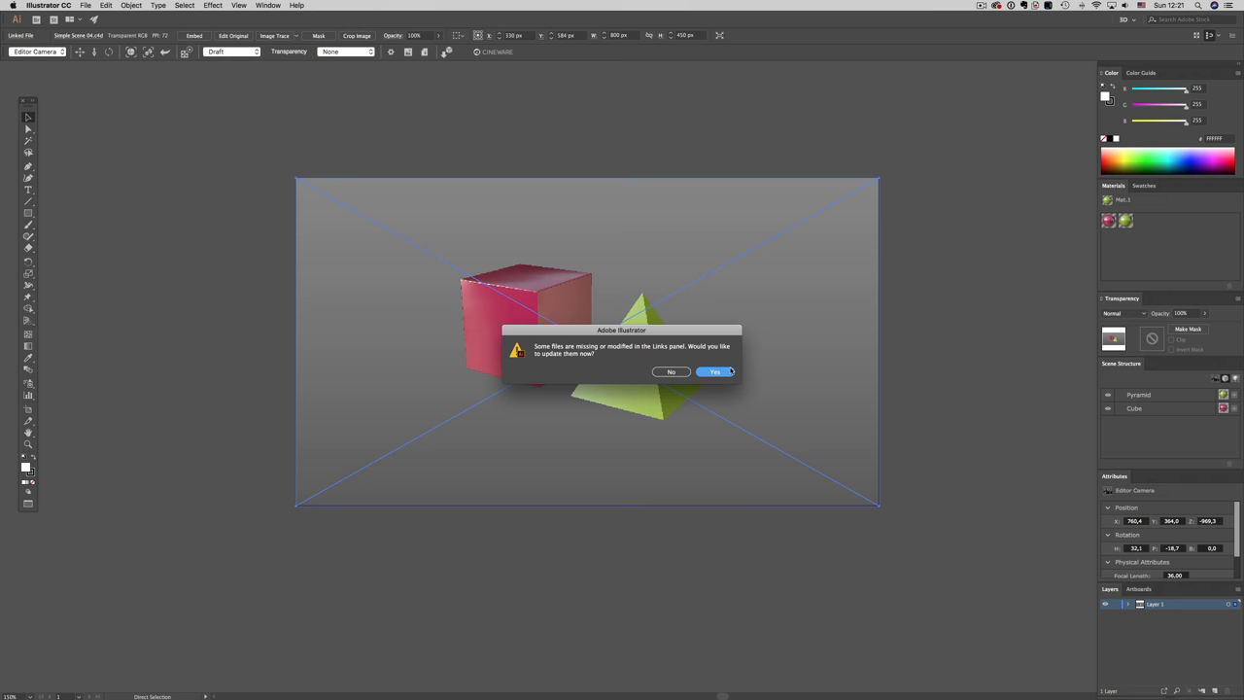
Confirm updating the modified linked cube-and-pyramid scene
click(715, 371)
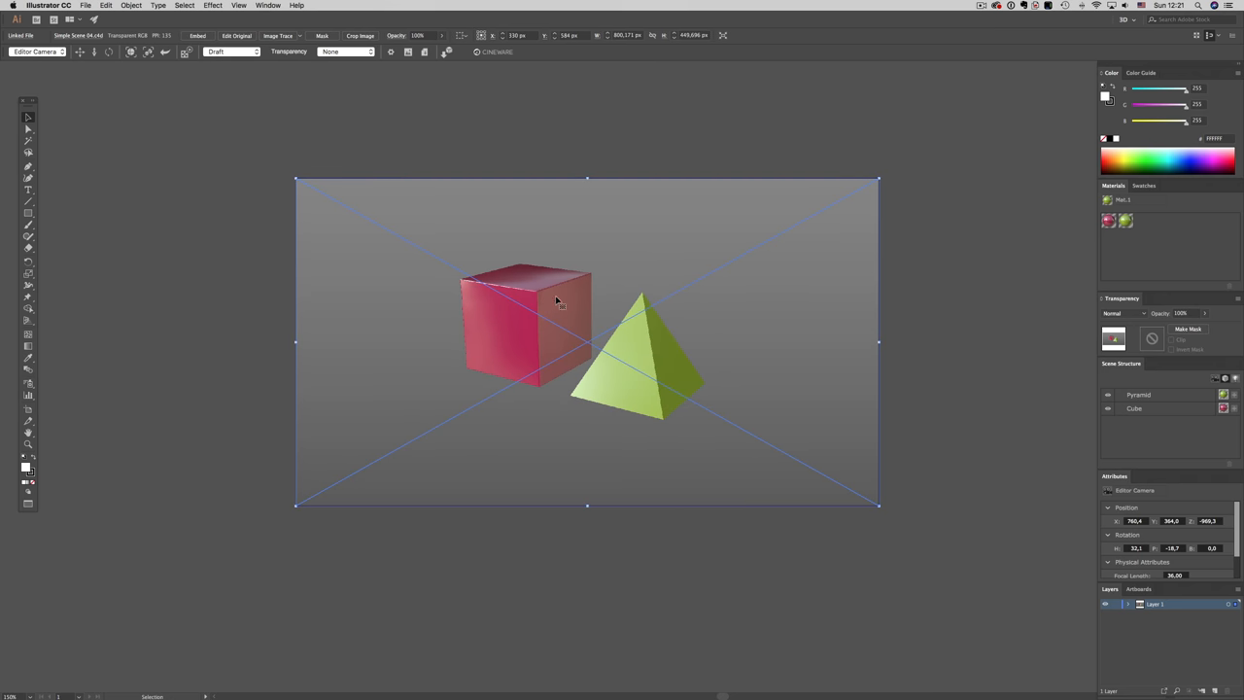
mouse_move(567, 313)
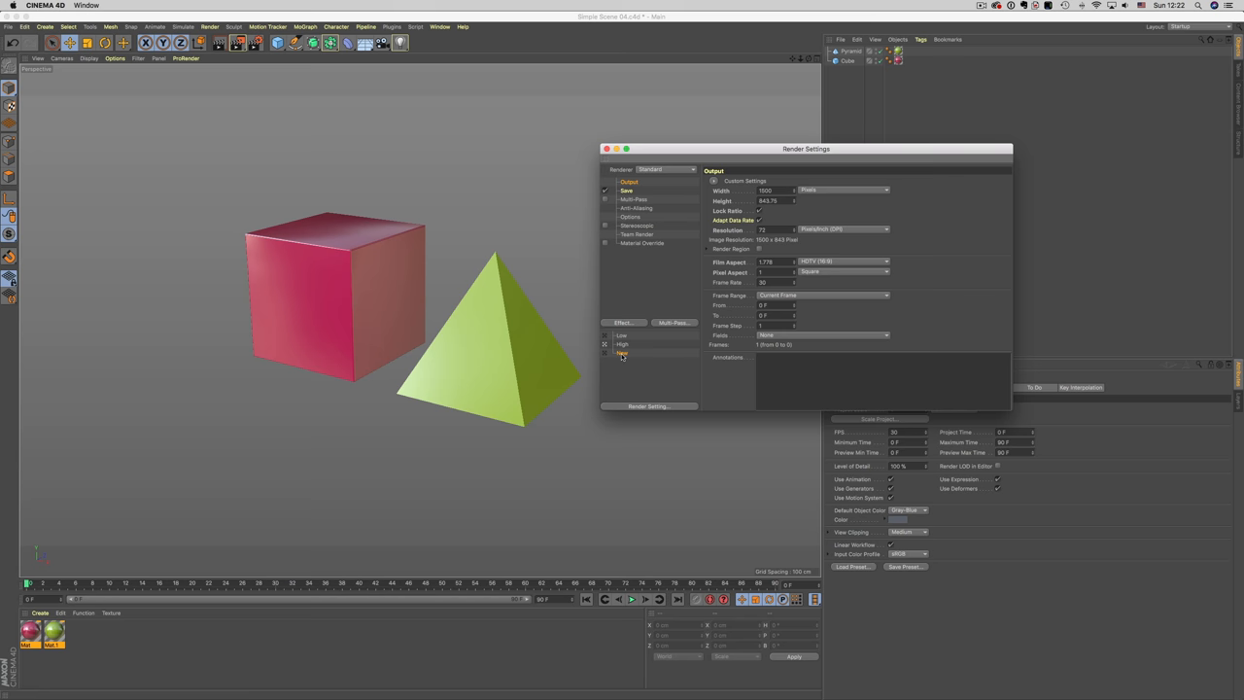
Switch the render preset and set the placed scene to Low Quality rendering
click(774, 190)
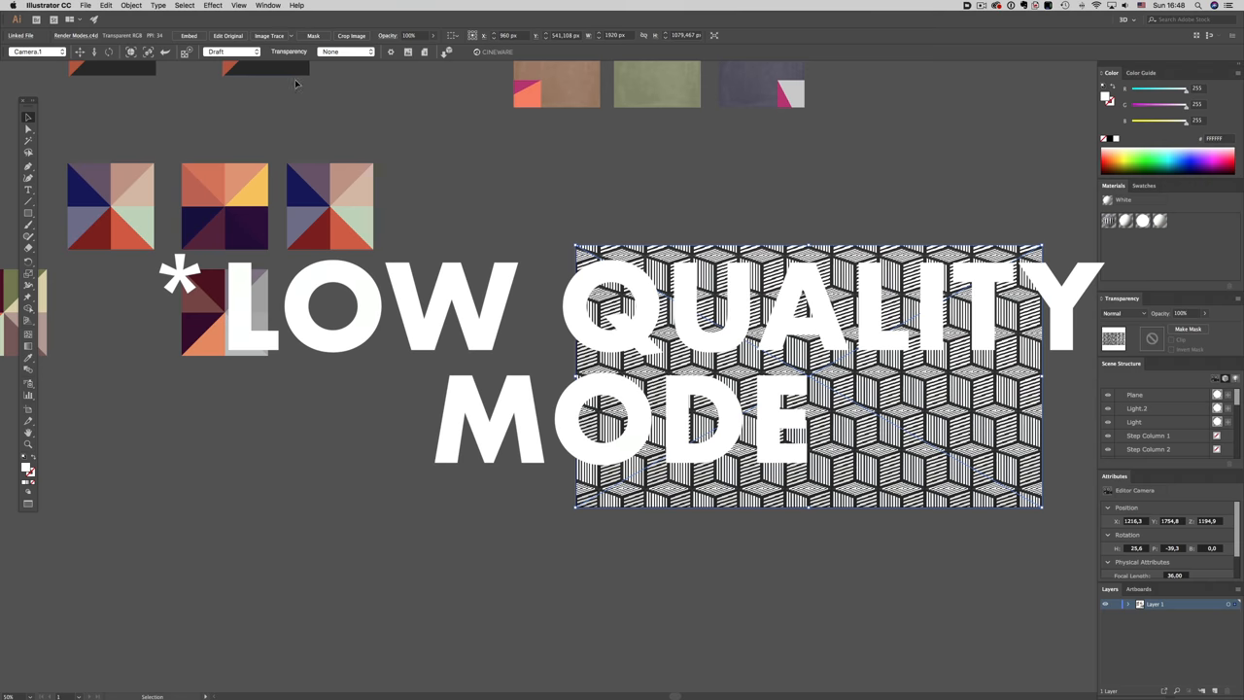
click(233, 50)
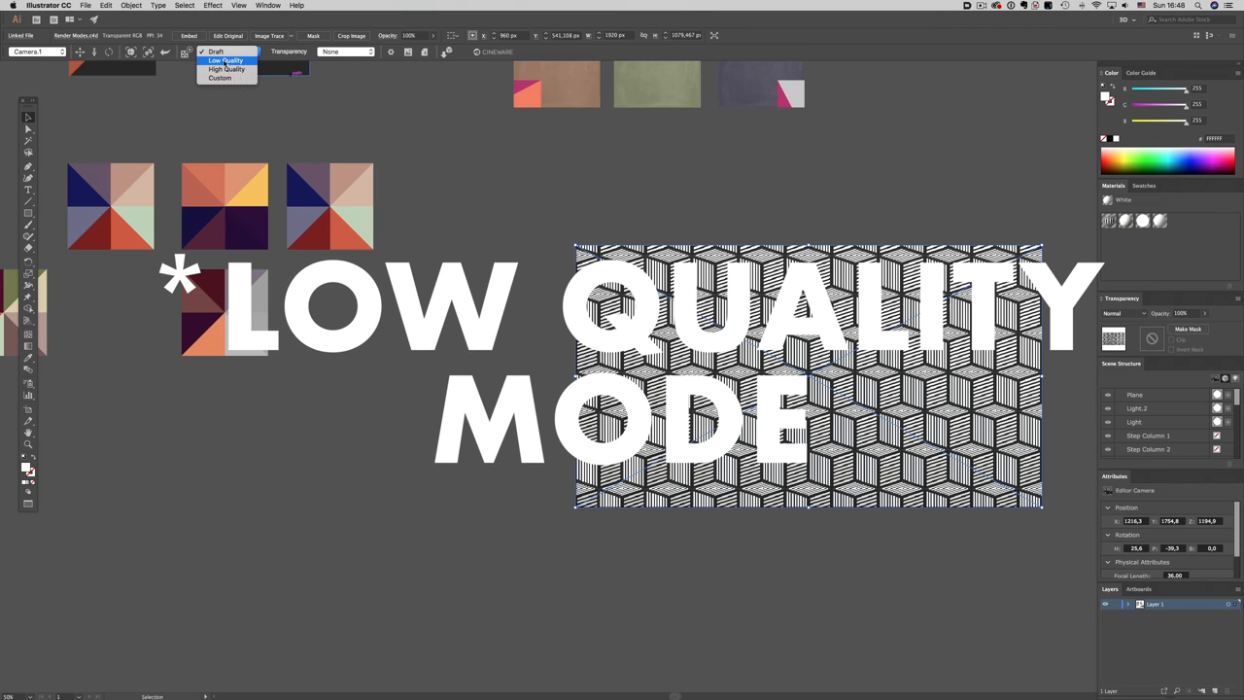
click(225, 60)
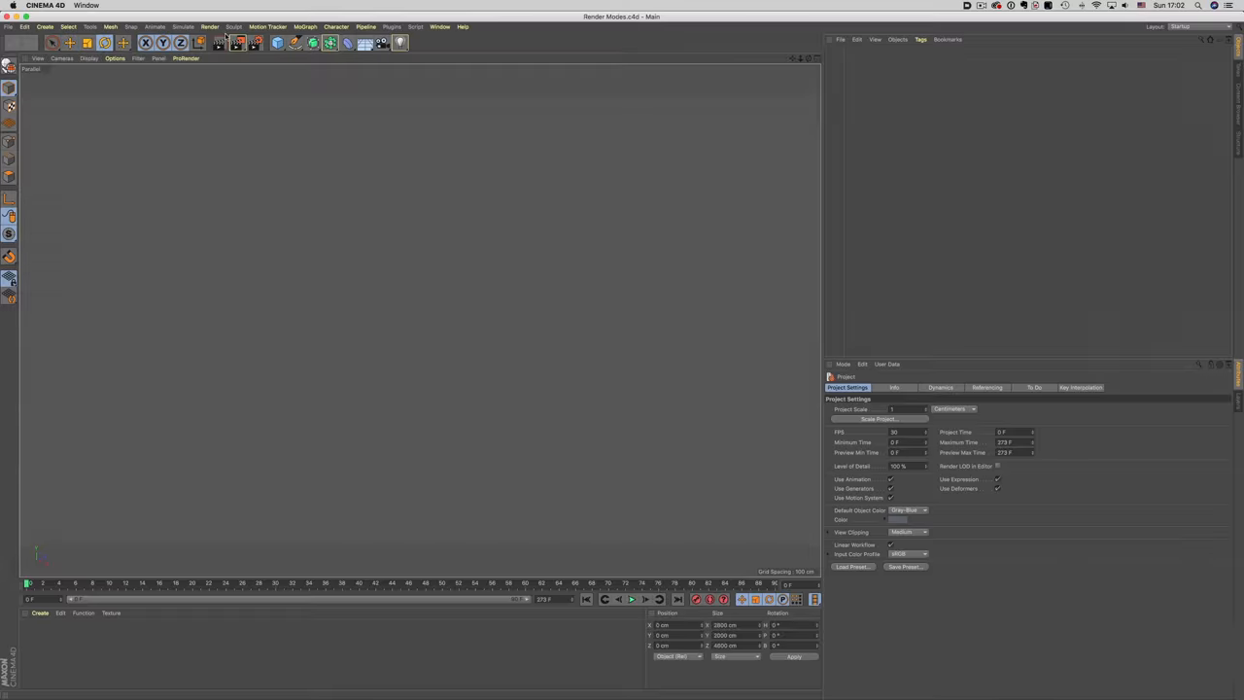
Review the Render Settings and pick a renderer from the Renderer list
click(238, 43)
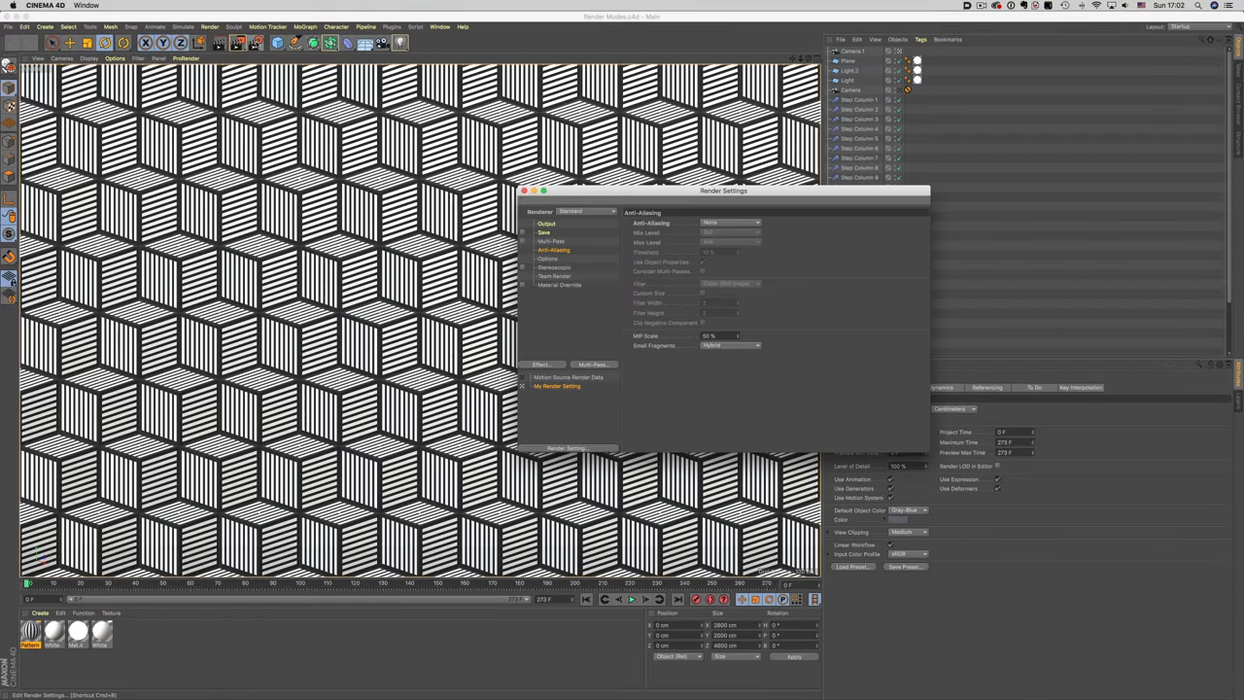
click(585, 210)
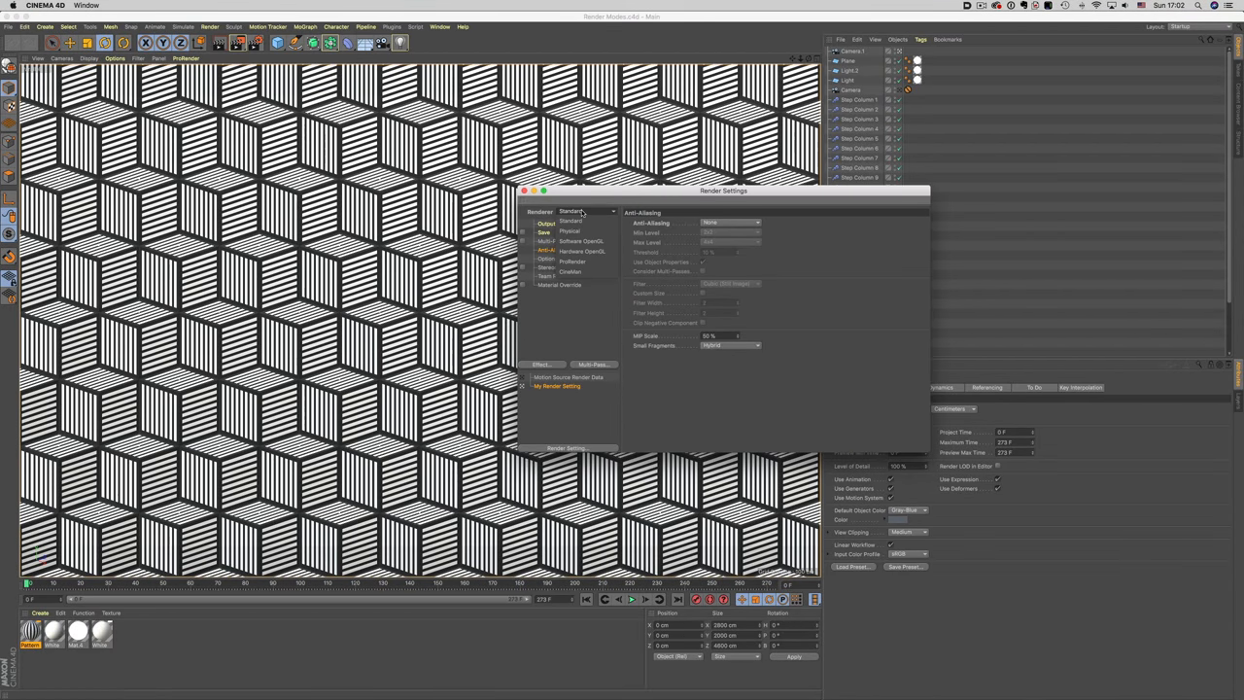
click(569, 231)
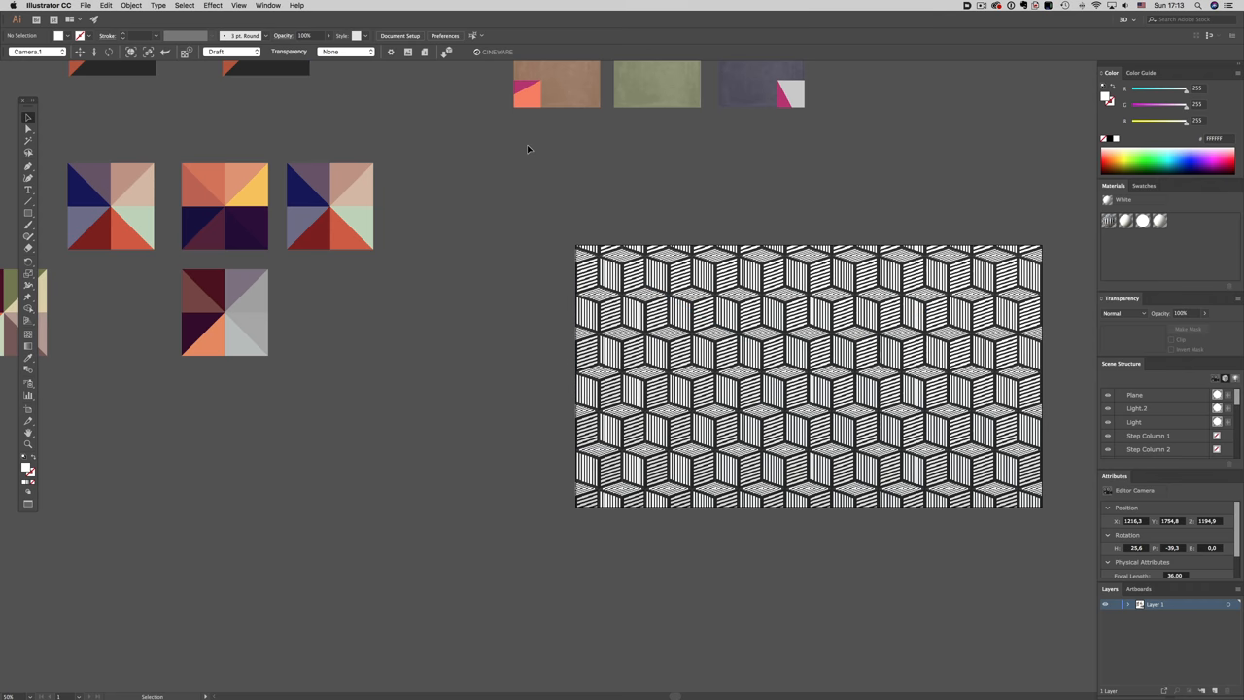
Choose a rendering quality higher than Draft for the placed cube-pattern scene
click(231, 51)
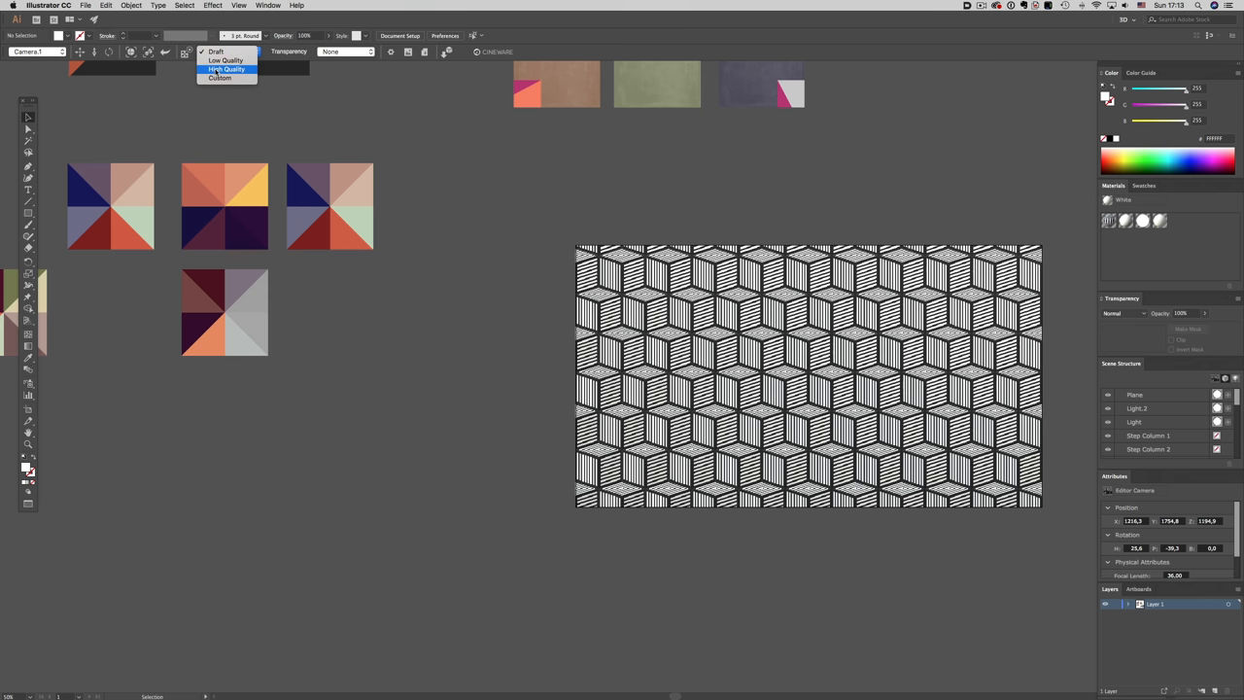
click(226, 69)
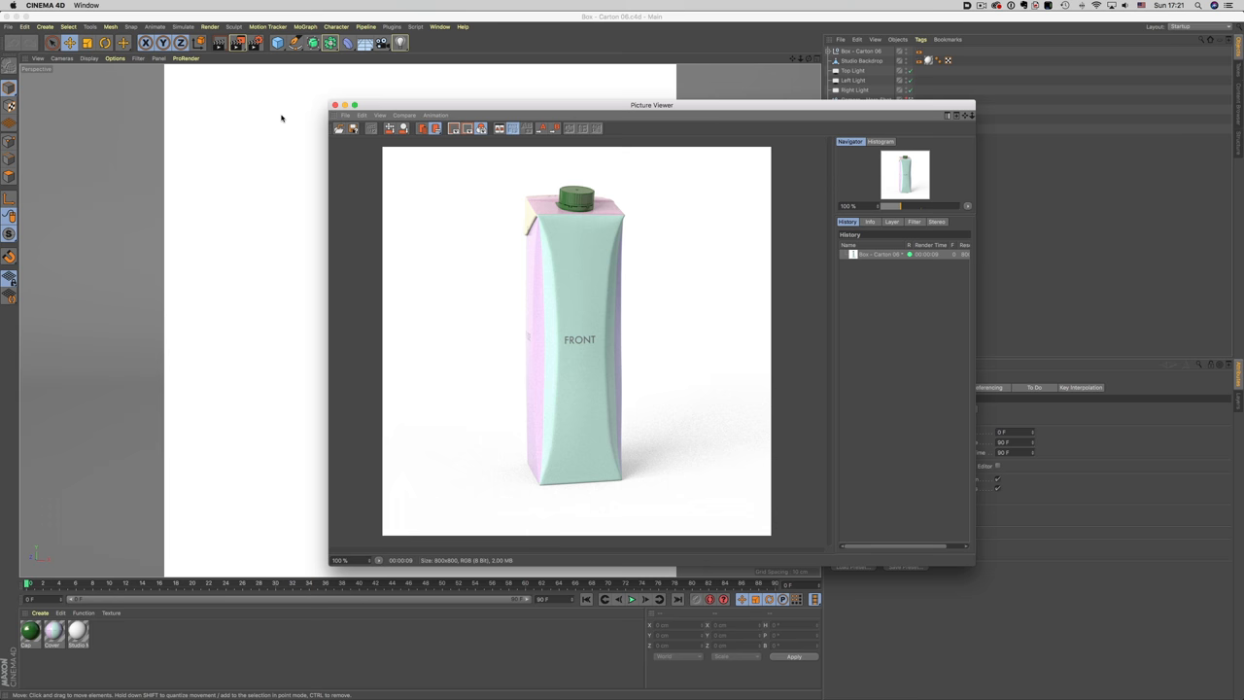
Enlarge the Picture Viewer preview of the rendered FRONT carton
drag(652, 105, 618, 105)
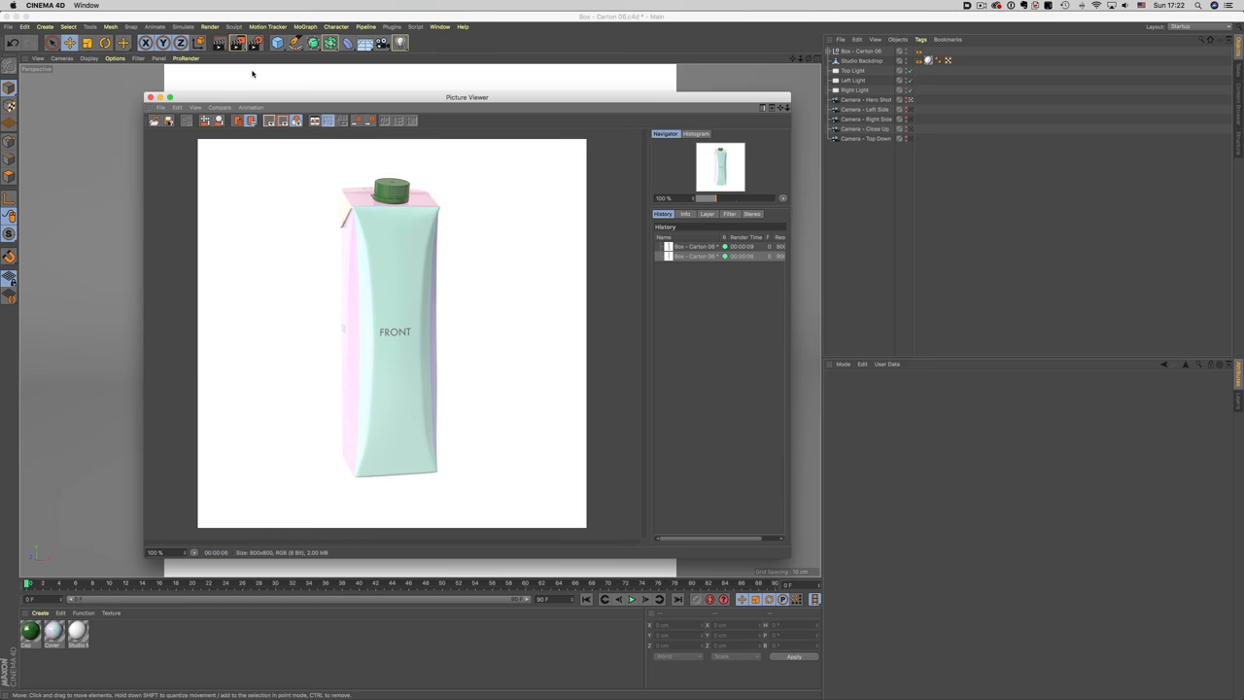
mouse_move(120, 329)
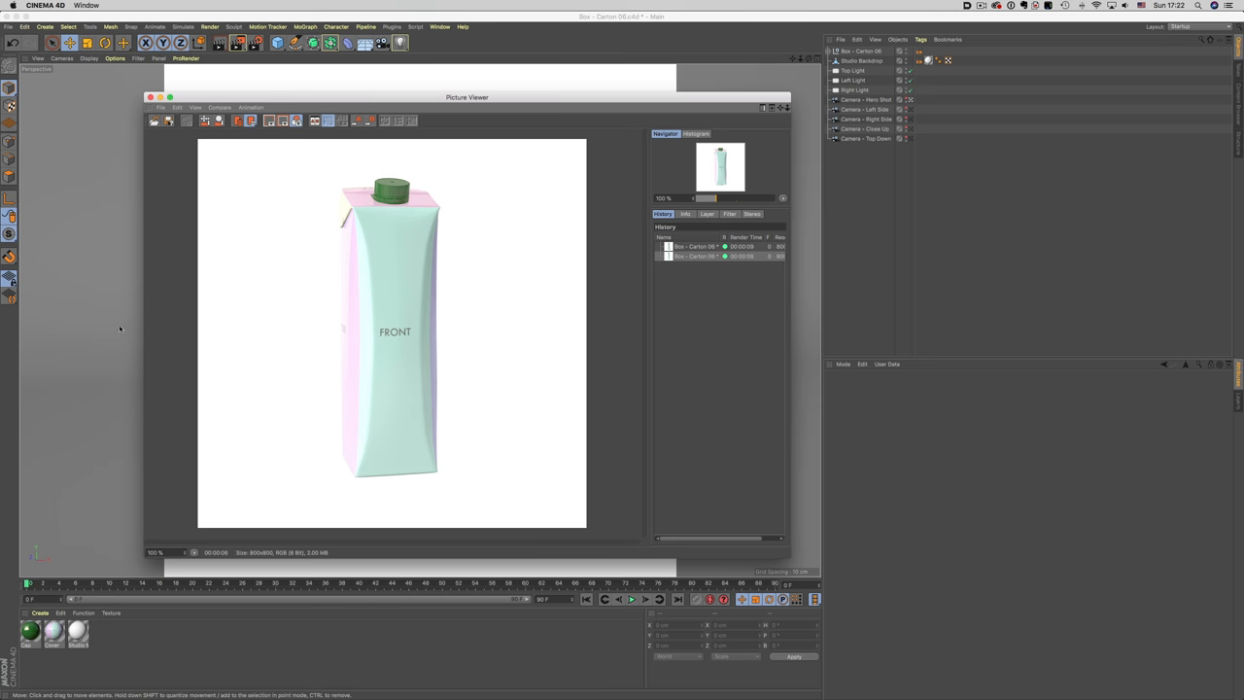
Inspect the green cap material's Editor channel in the Material Editor
double_click(55, 631)
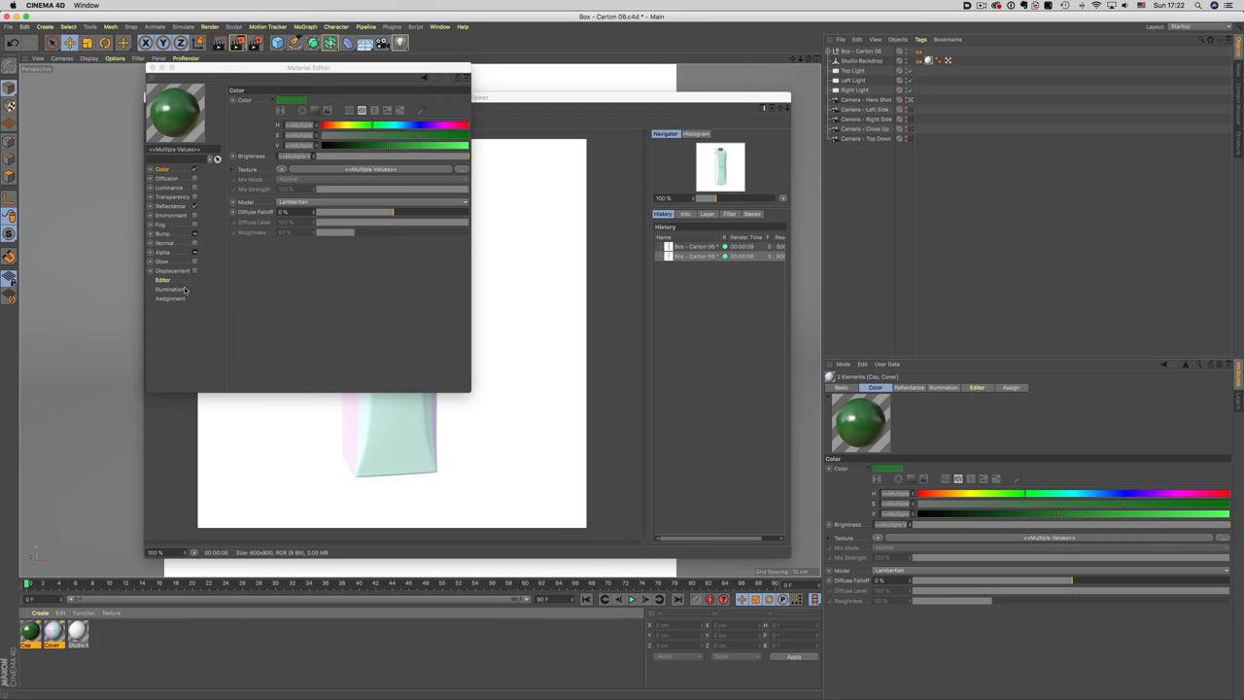
click(171, 206)
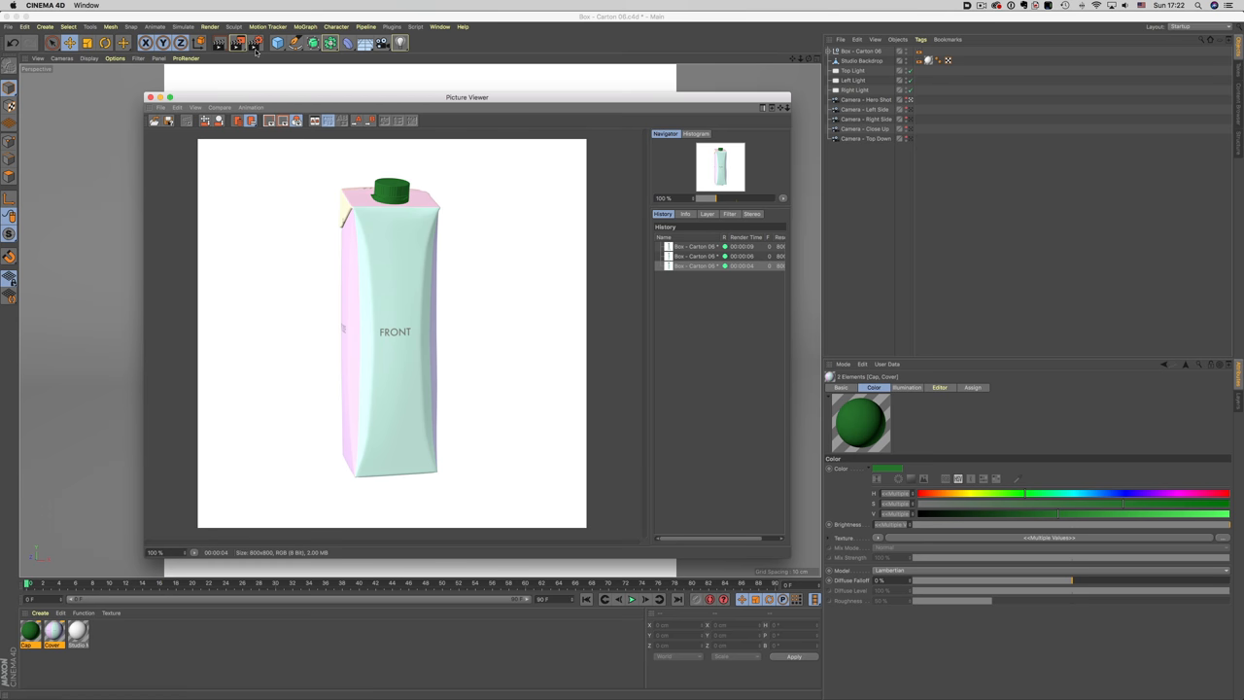
Set the renderer to Standard with Anti-Aliasing None in Render Settings
click(257, 43)
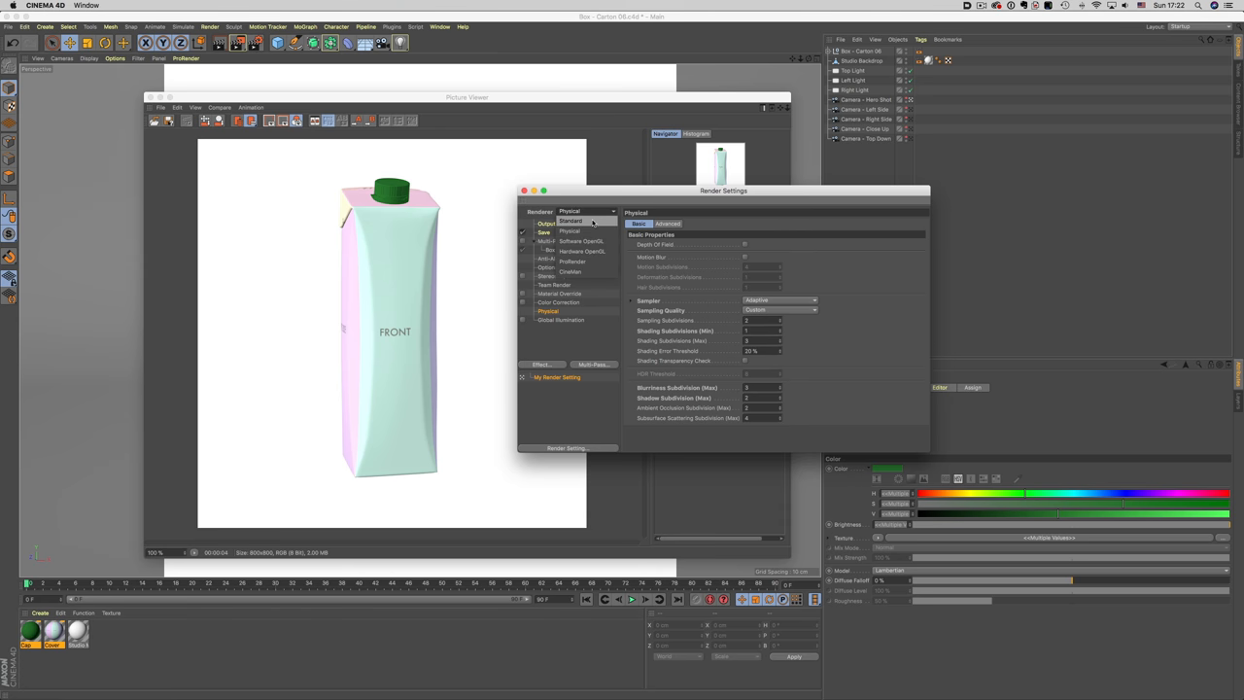
click(571, 222)
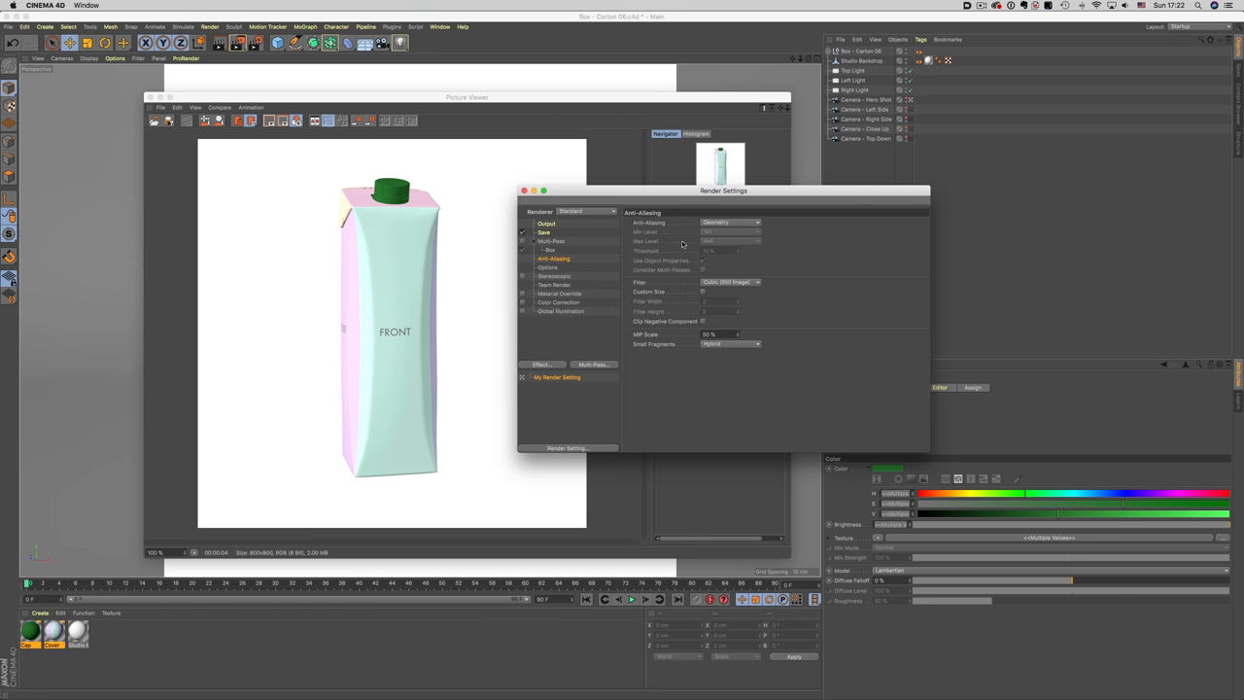
click(525, 190)
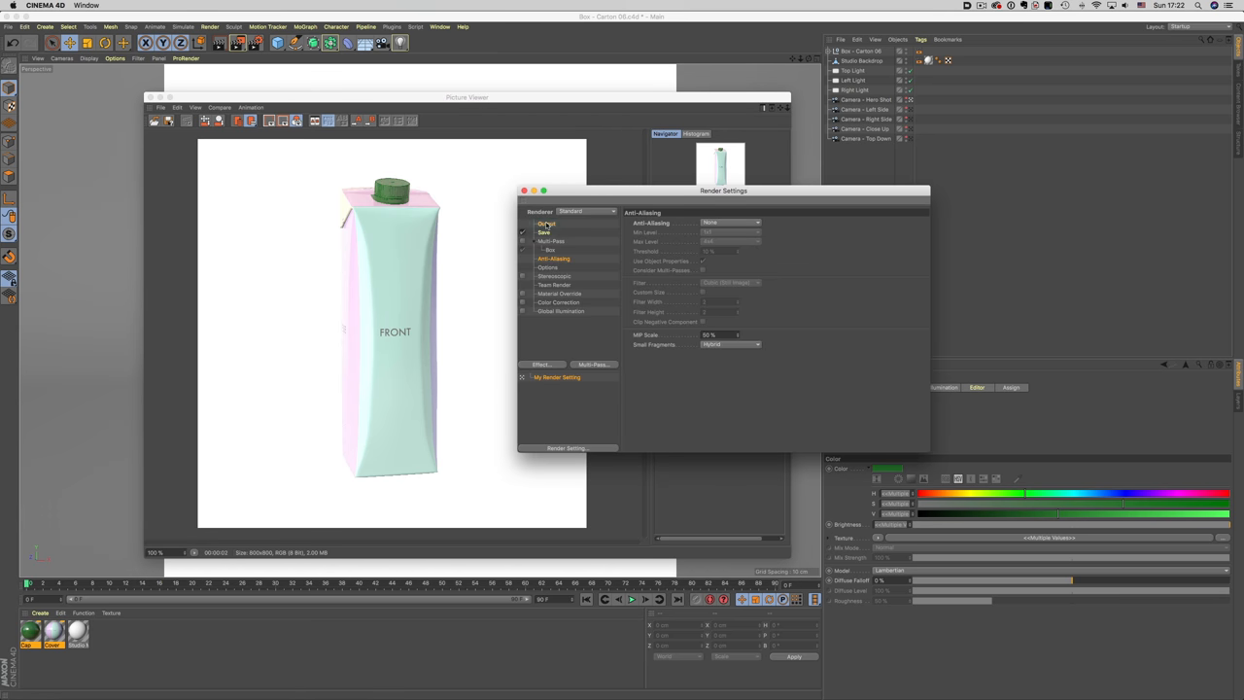
click(546, 224)
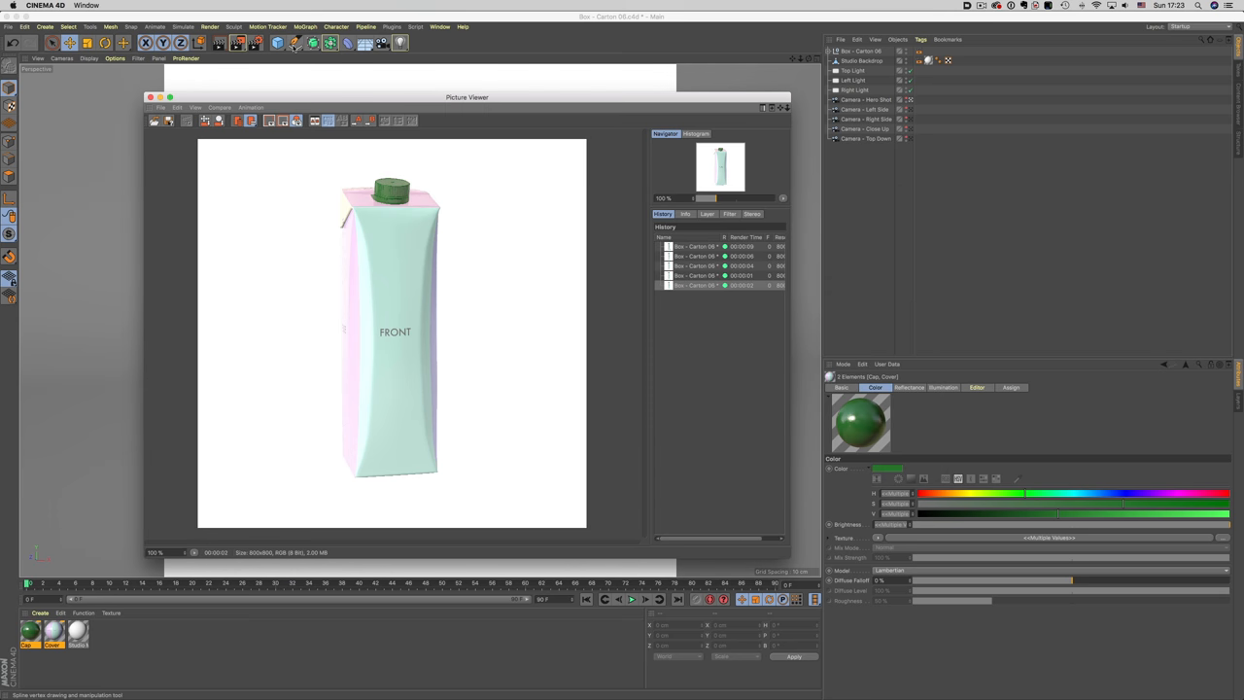
mouse_move(237, 42)
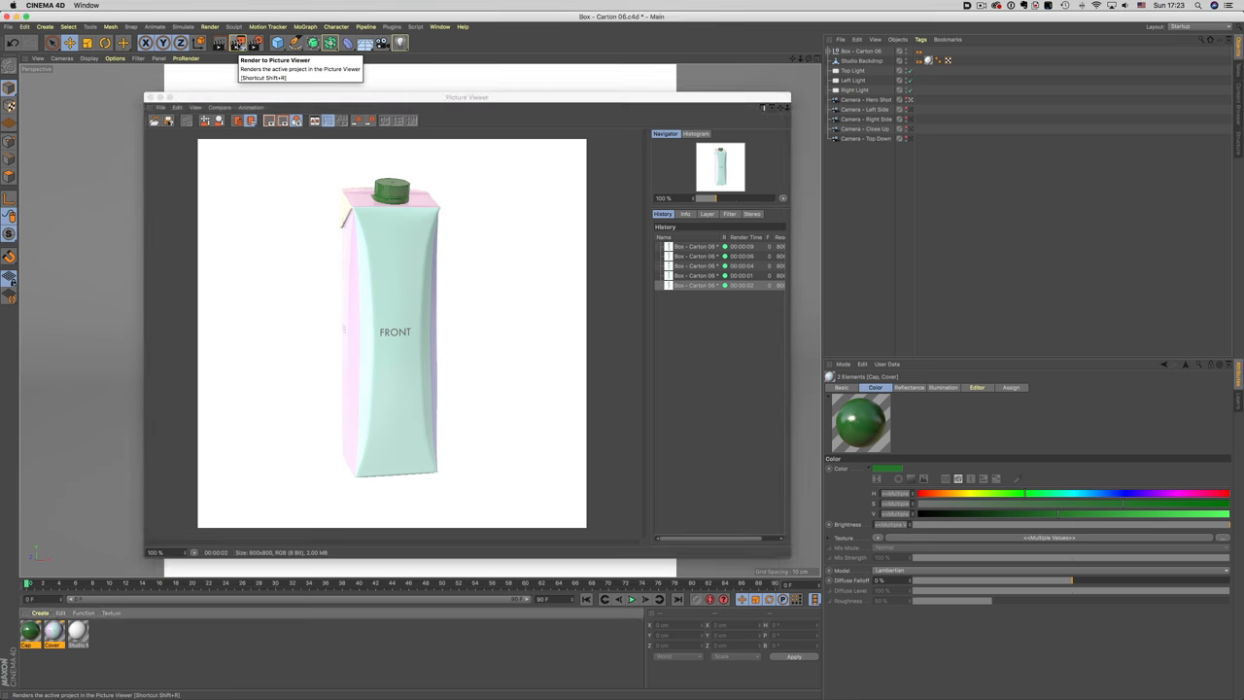
Render the simplified carton to Picture Viewer and flip between quality and fast history entries
click(218, 43)
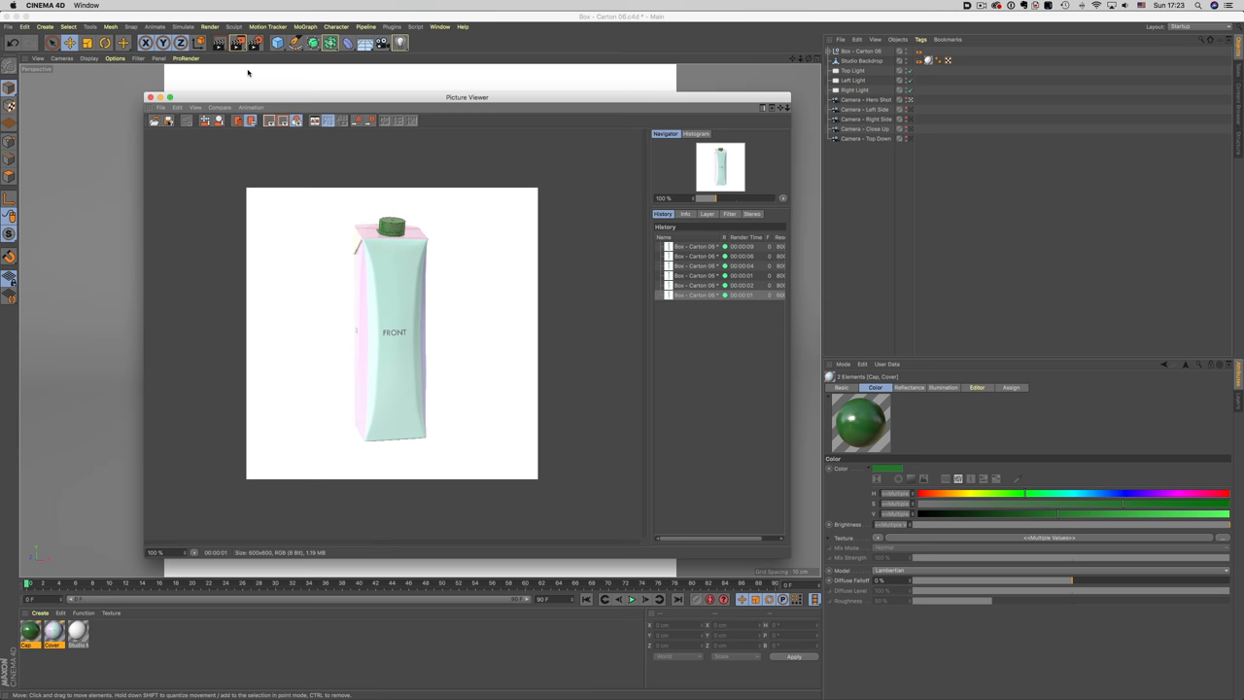
click(700, 245)
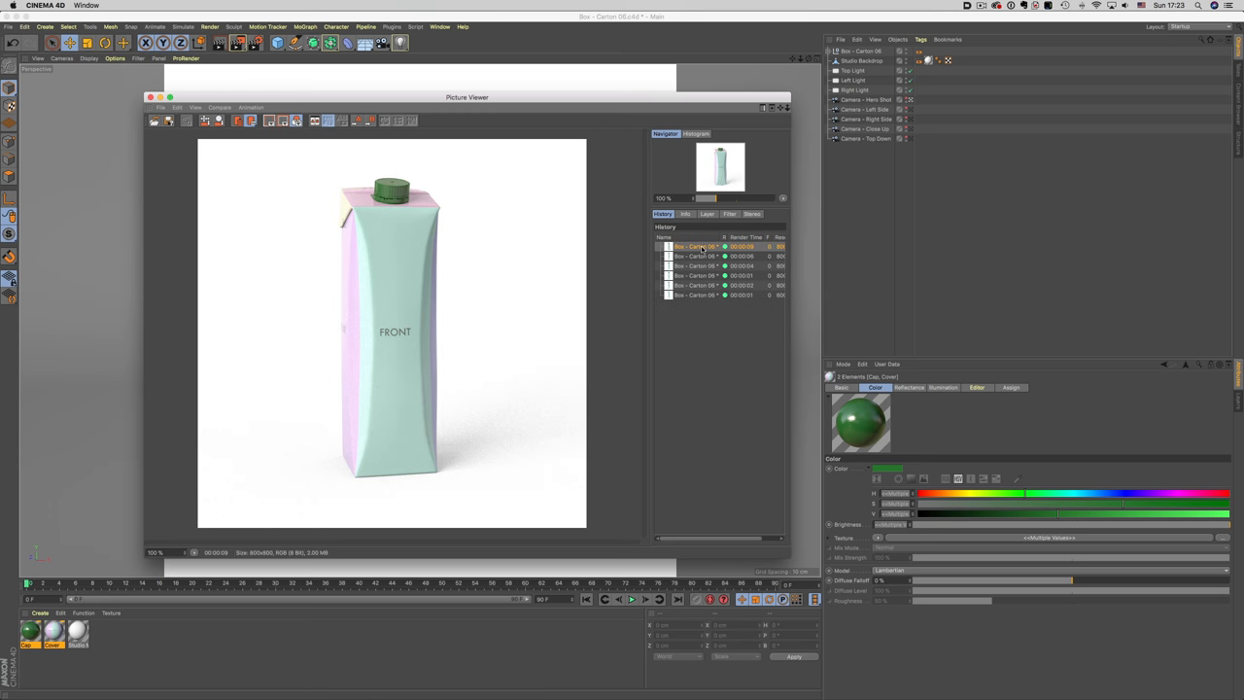
click(696, 284)
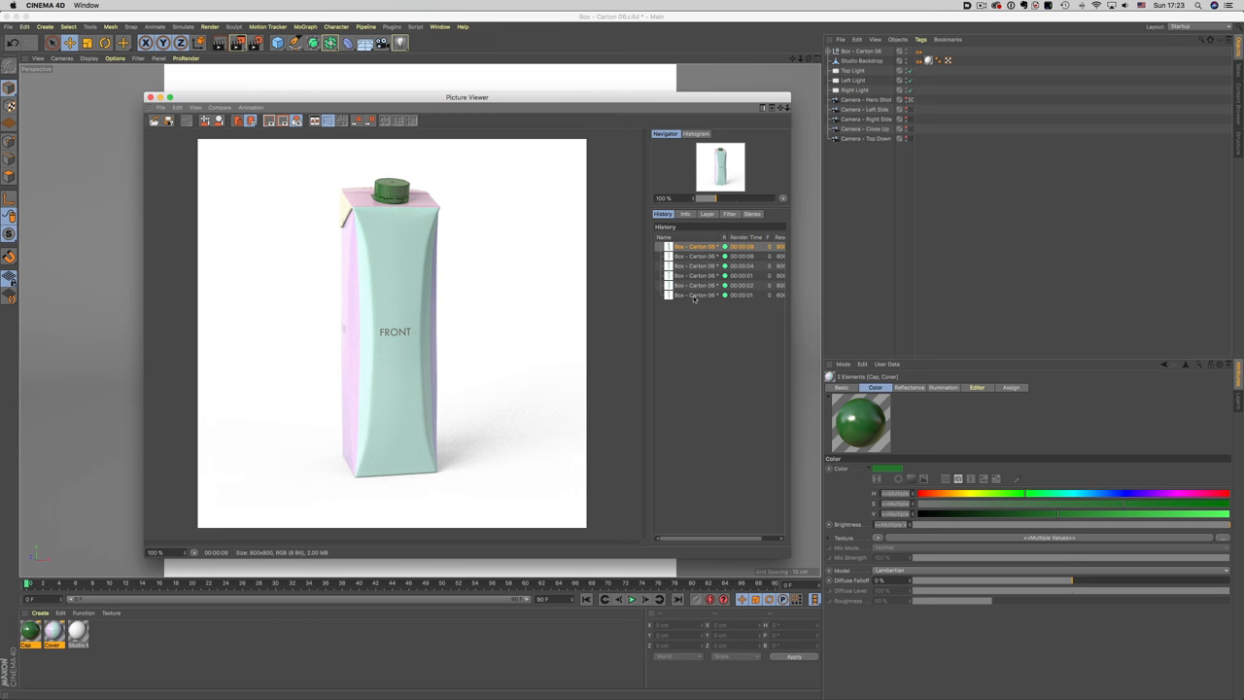
click(700, 296)
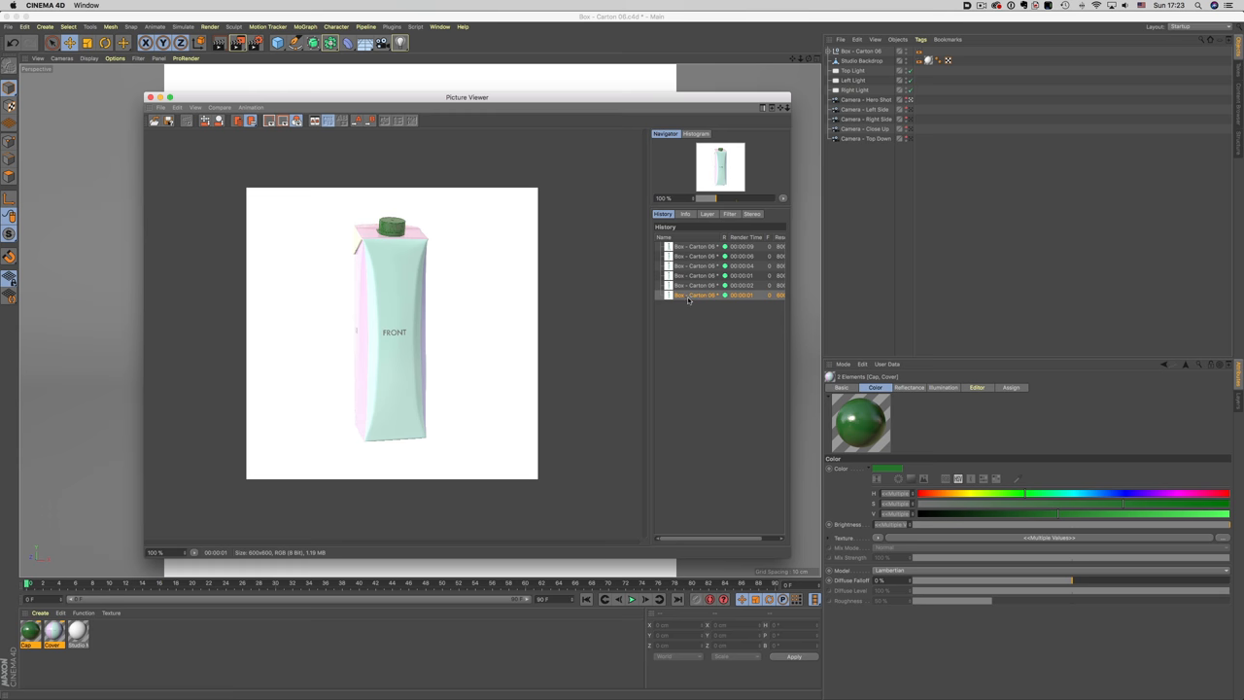
click(696, 245)
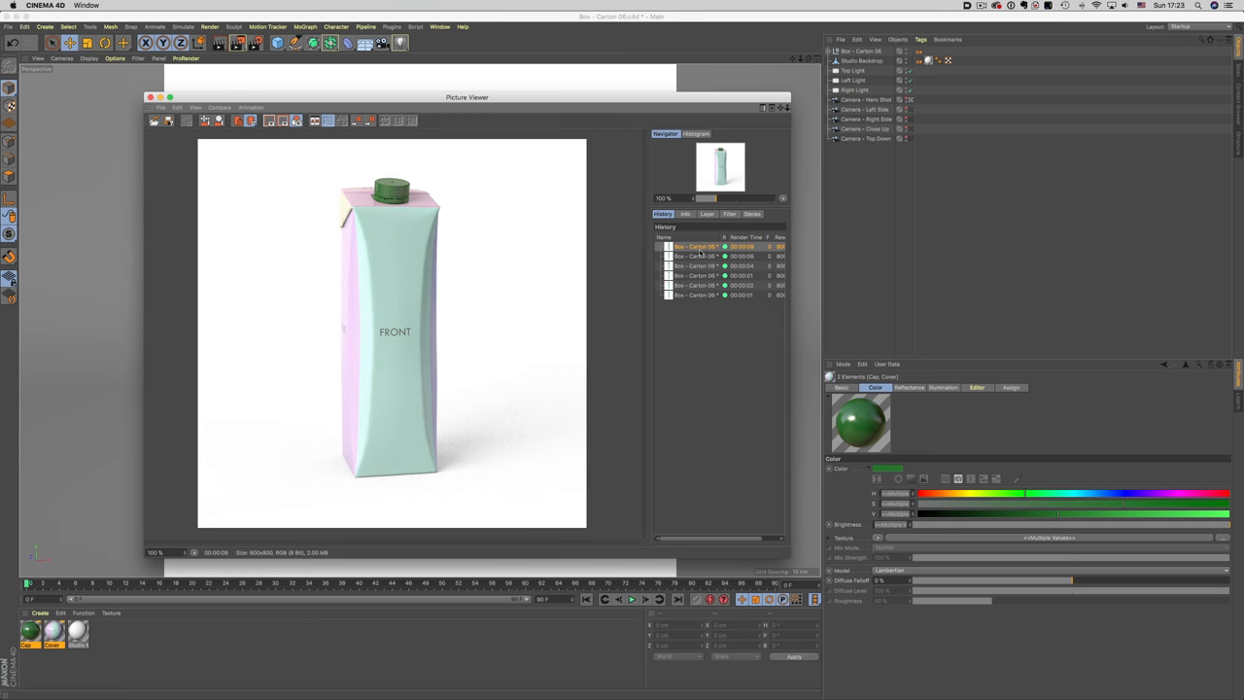
click(696, 283)
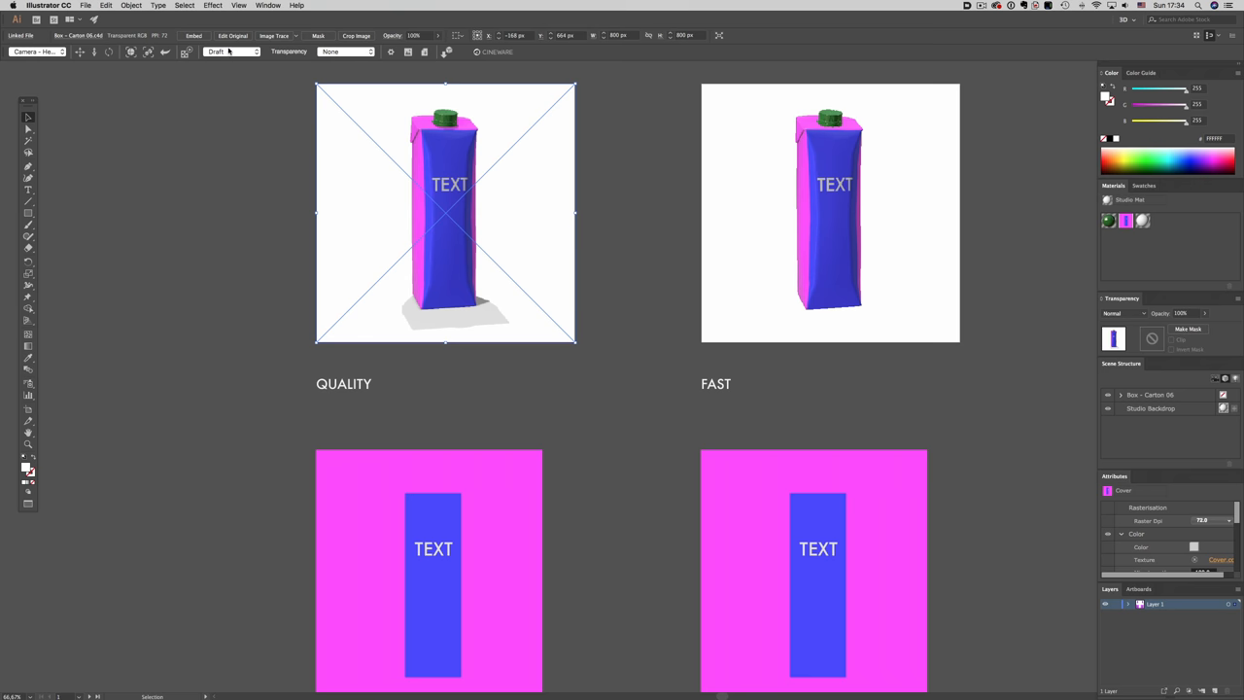
Set the FAST Cineware carton to Custom render quality and nudge the flat artwork's TEXT label down
click(233, 51)
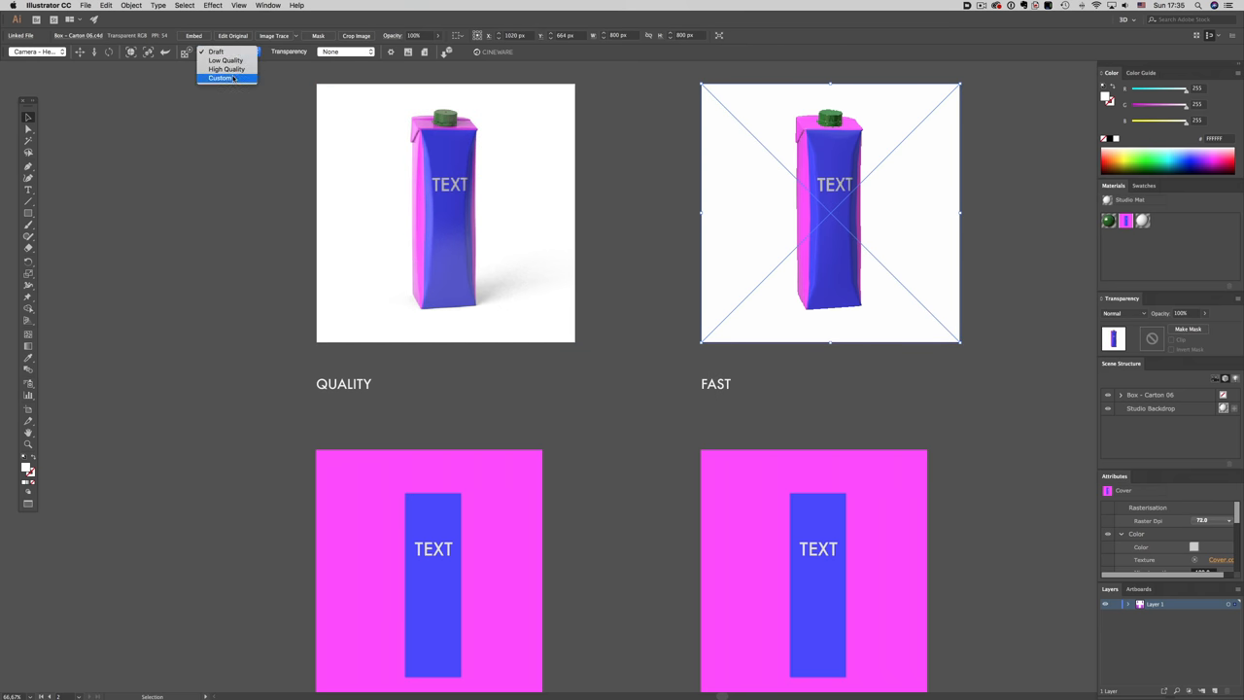
click(222, 78)
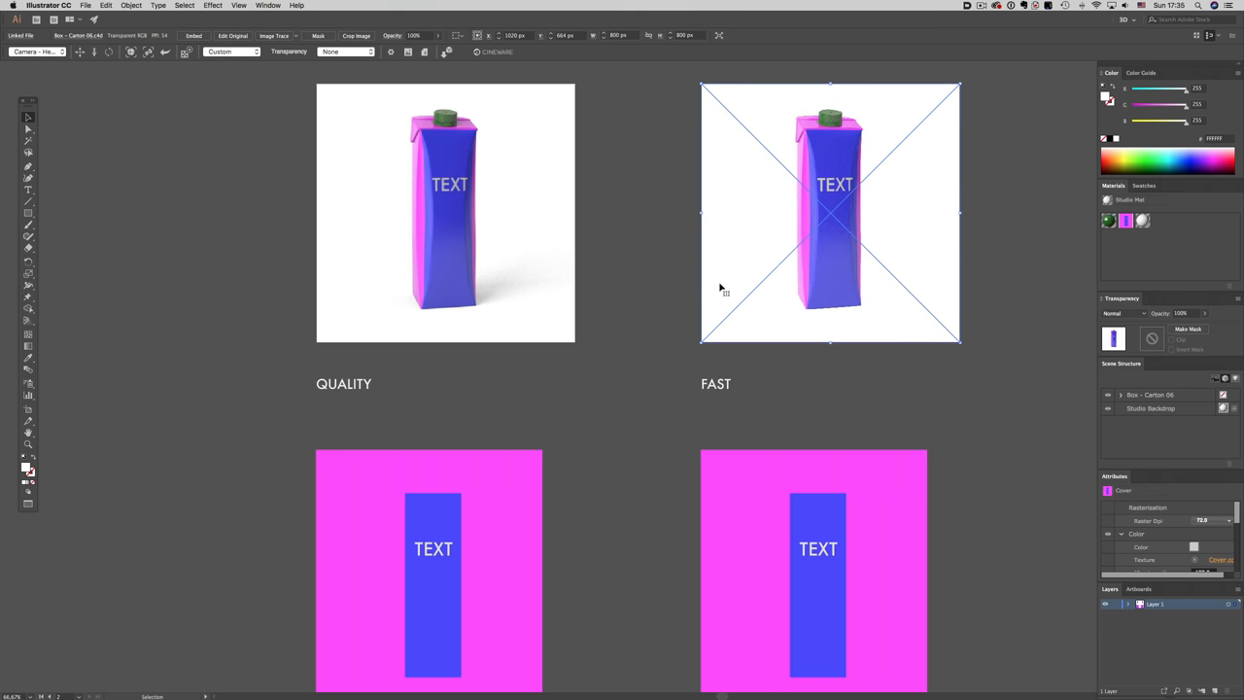
click(642, 319)
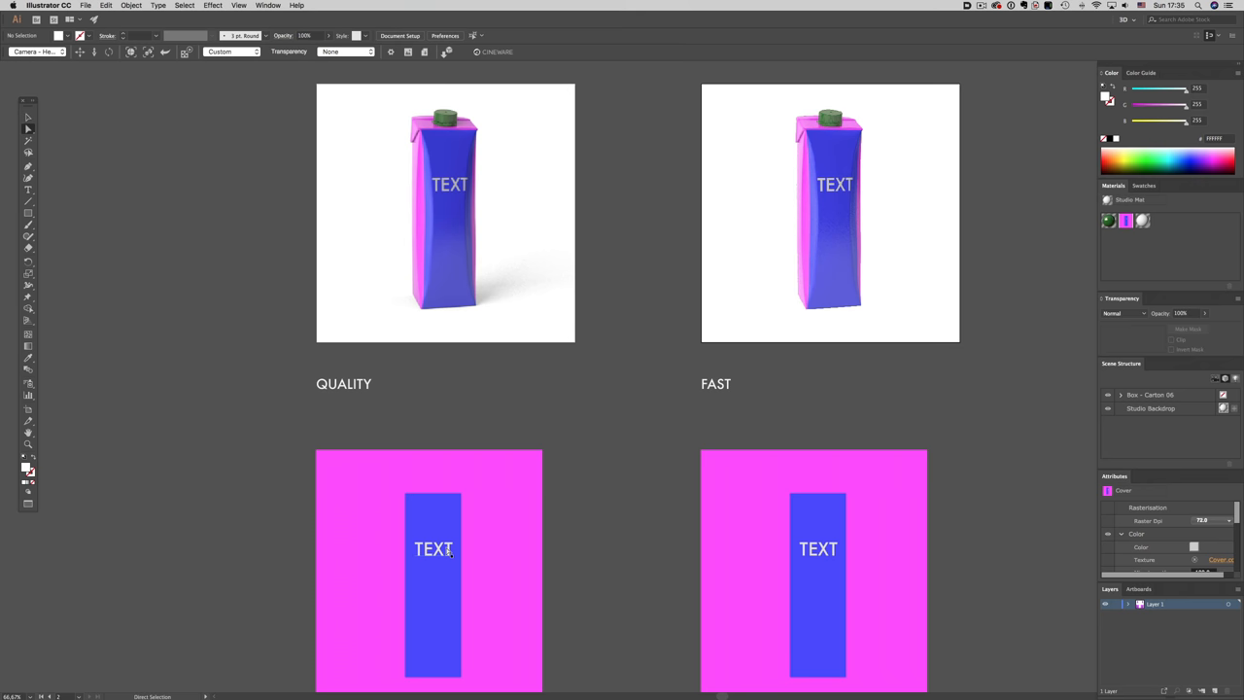
drag(432, 548, 431, 600)
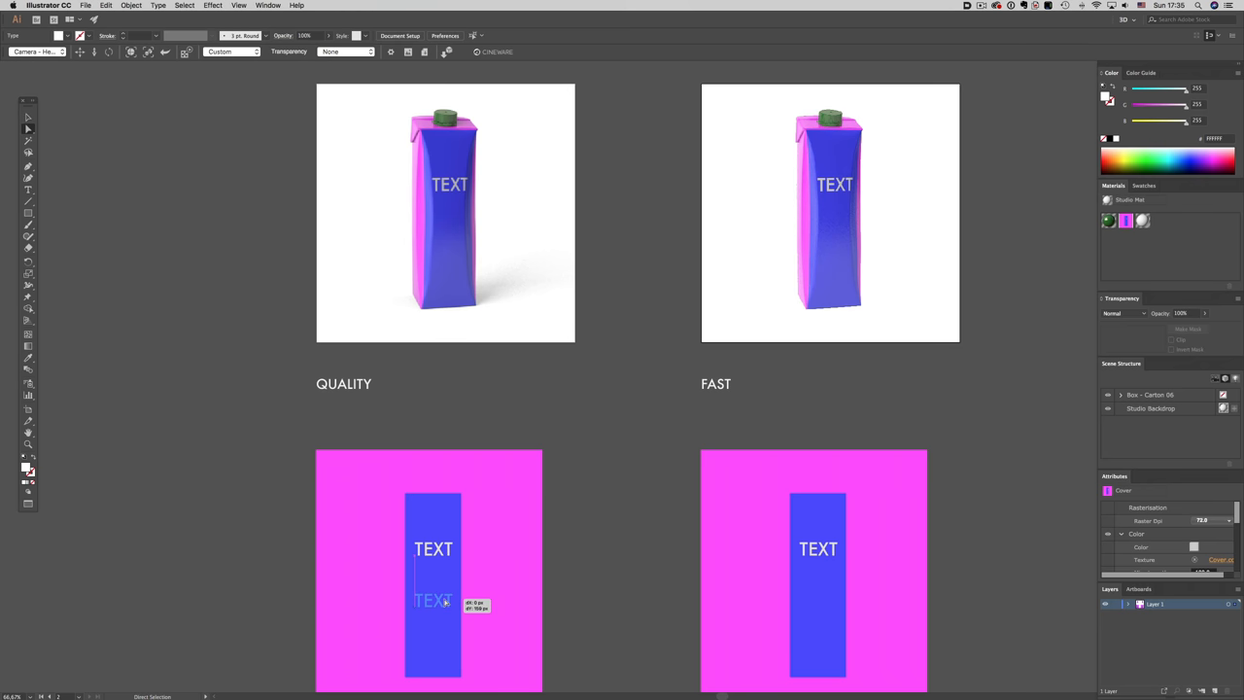